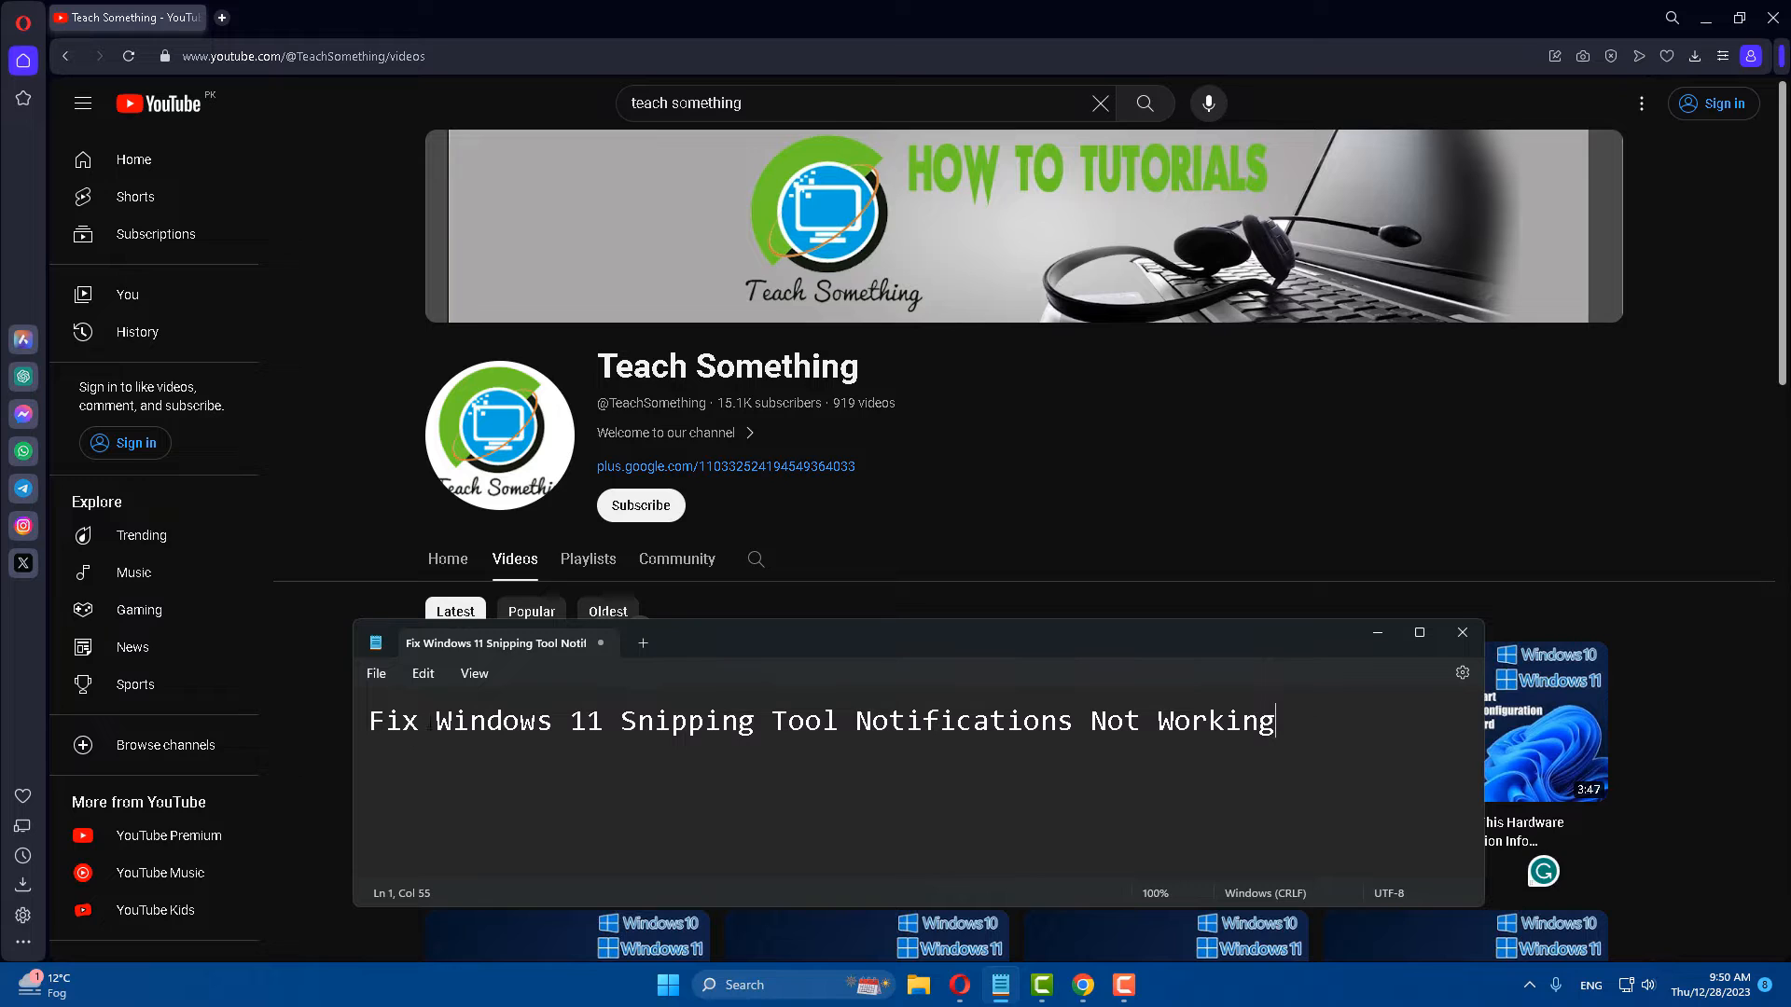
Minimize the Notepad title note to reveal the Teach Something channel's Videos page.
click(706, 720)
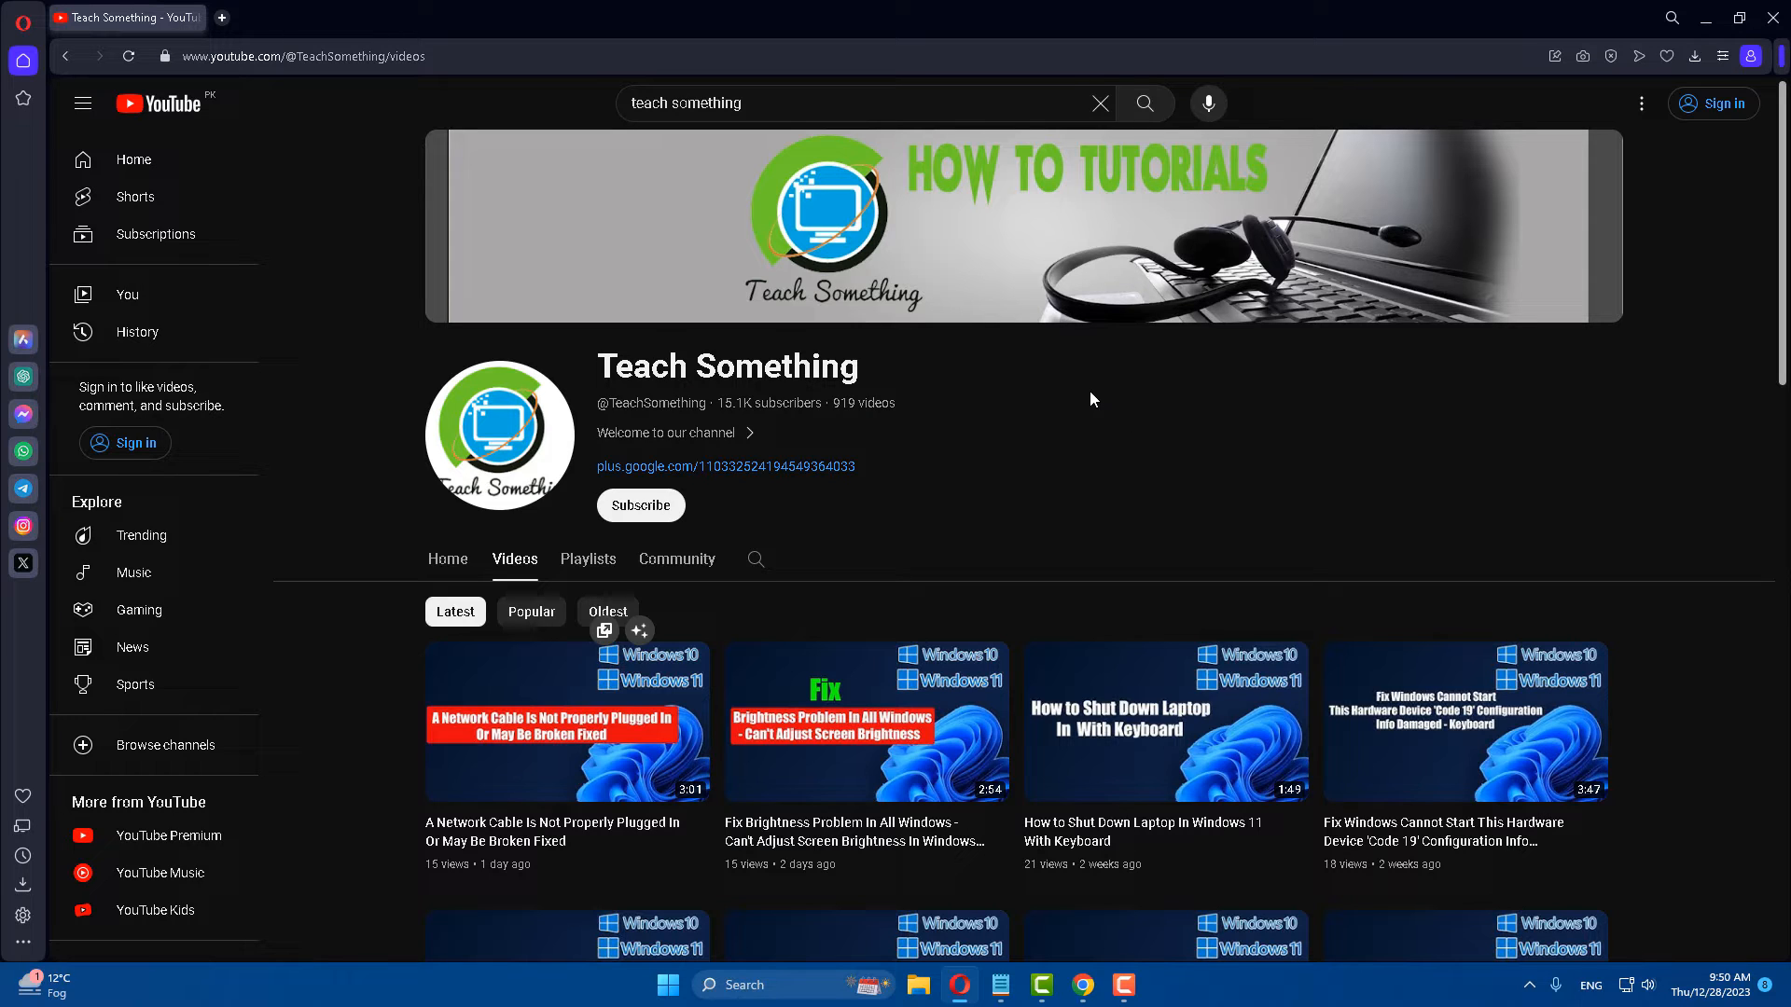
mouse_move(640, 545)
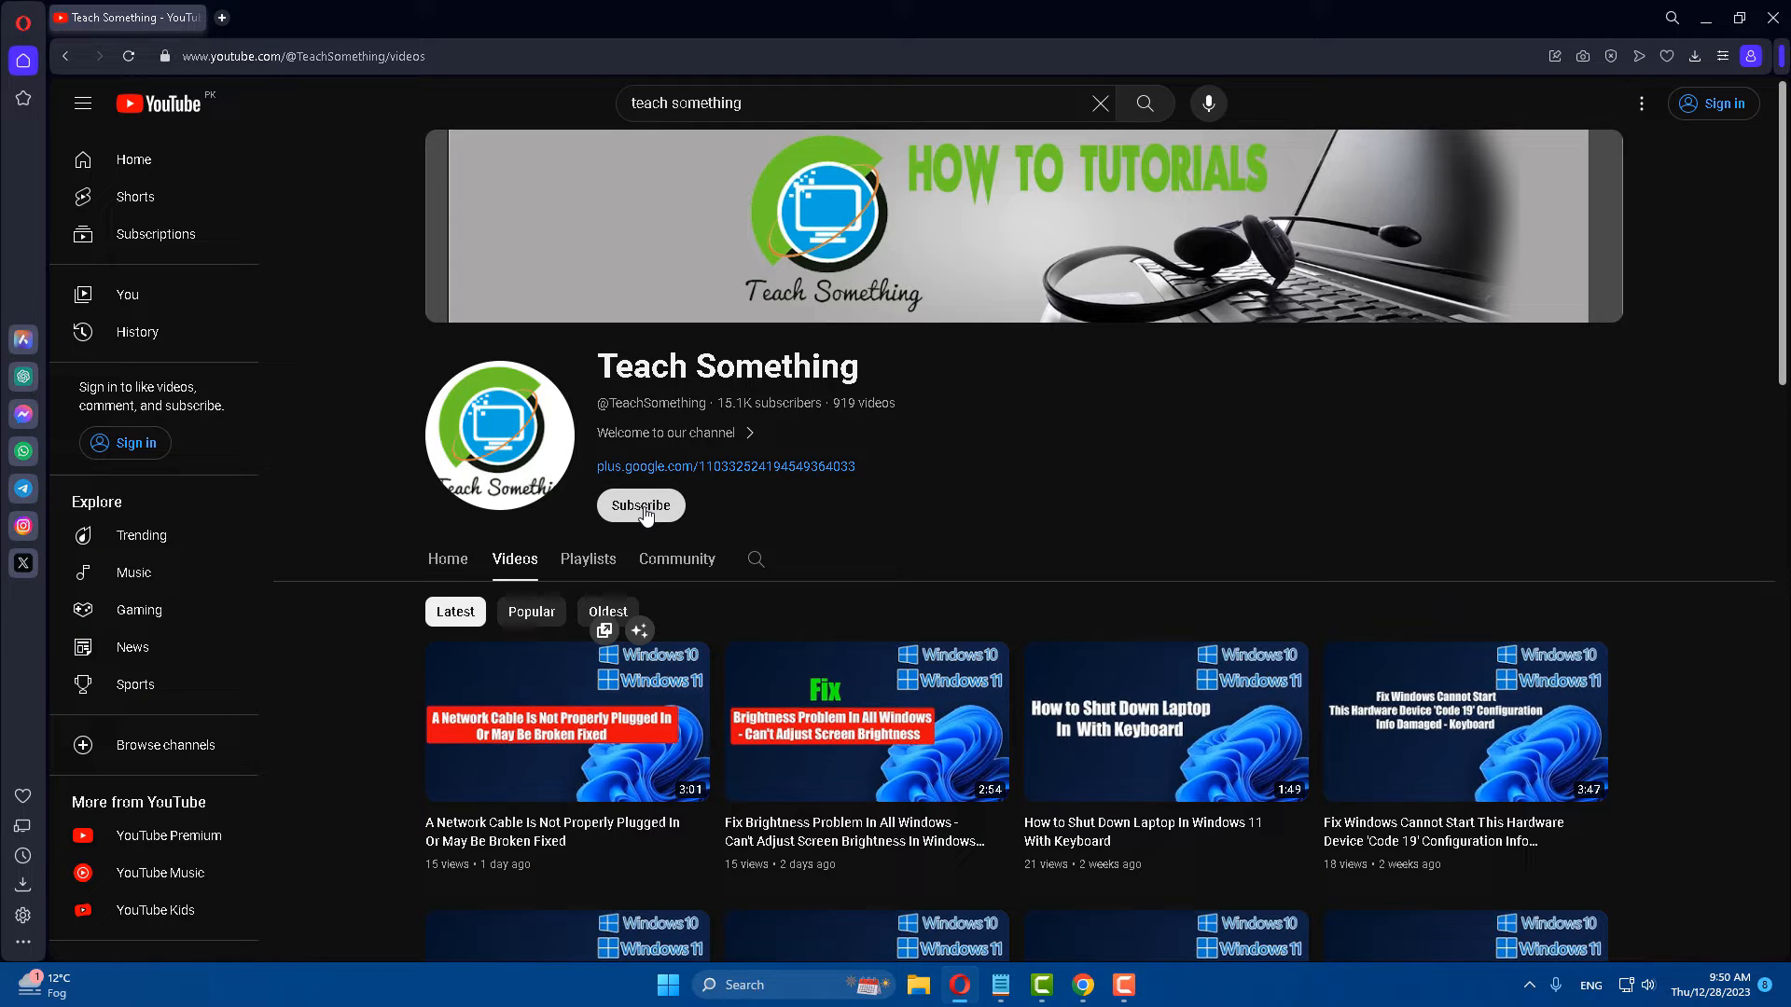
mouse_move(1078, 439)
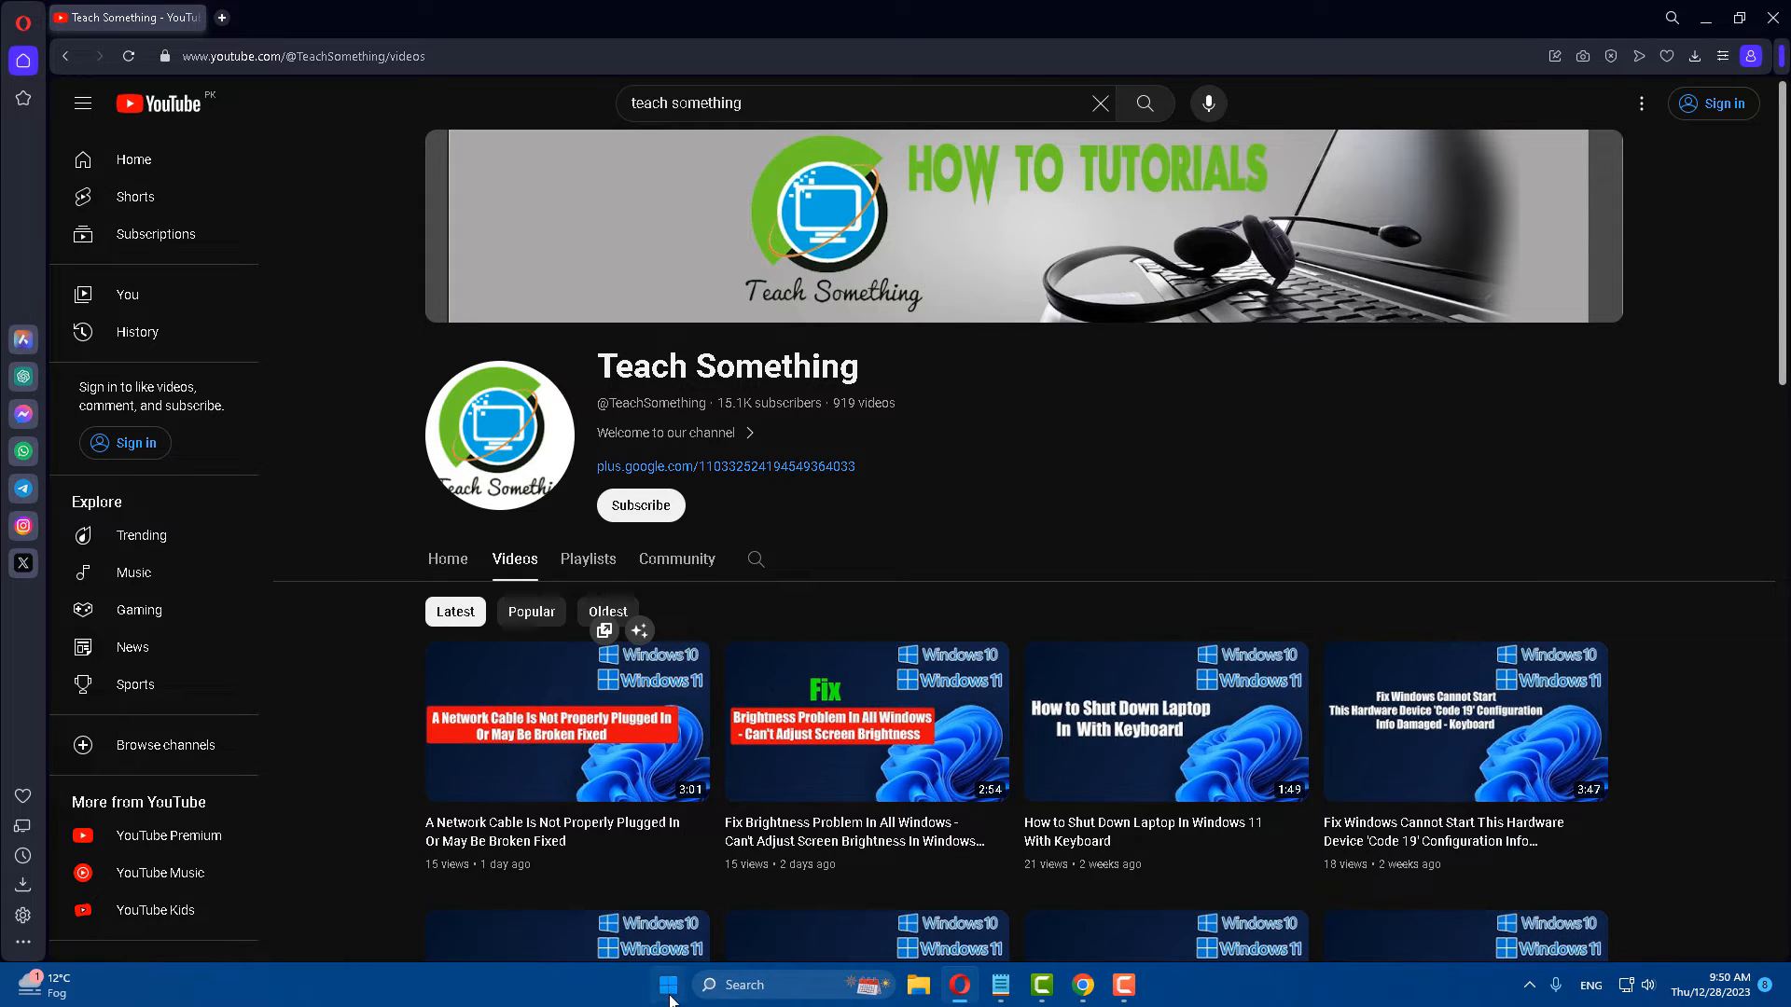
Go to the System > Notifications page in Windows Settings from the Start menu.
click(667, 985)
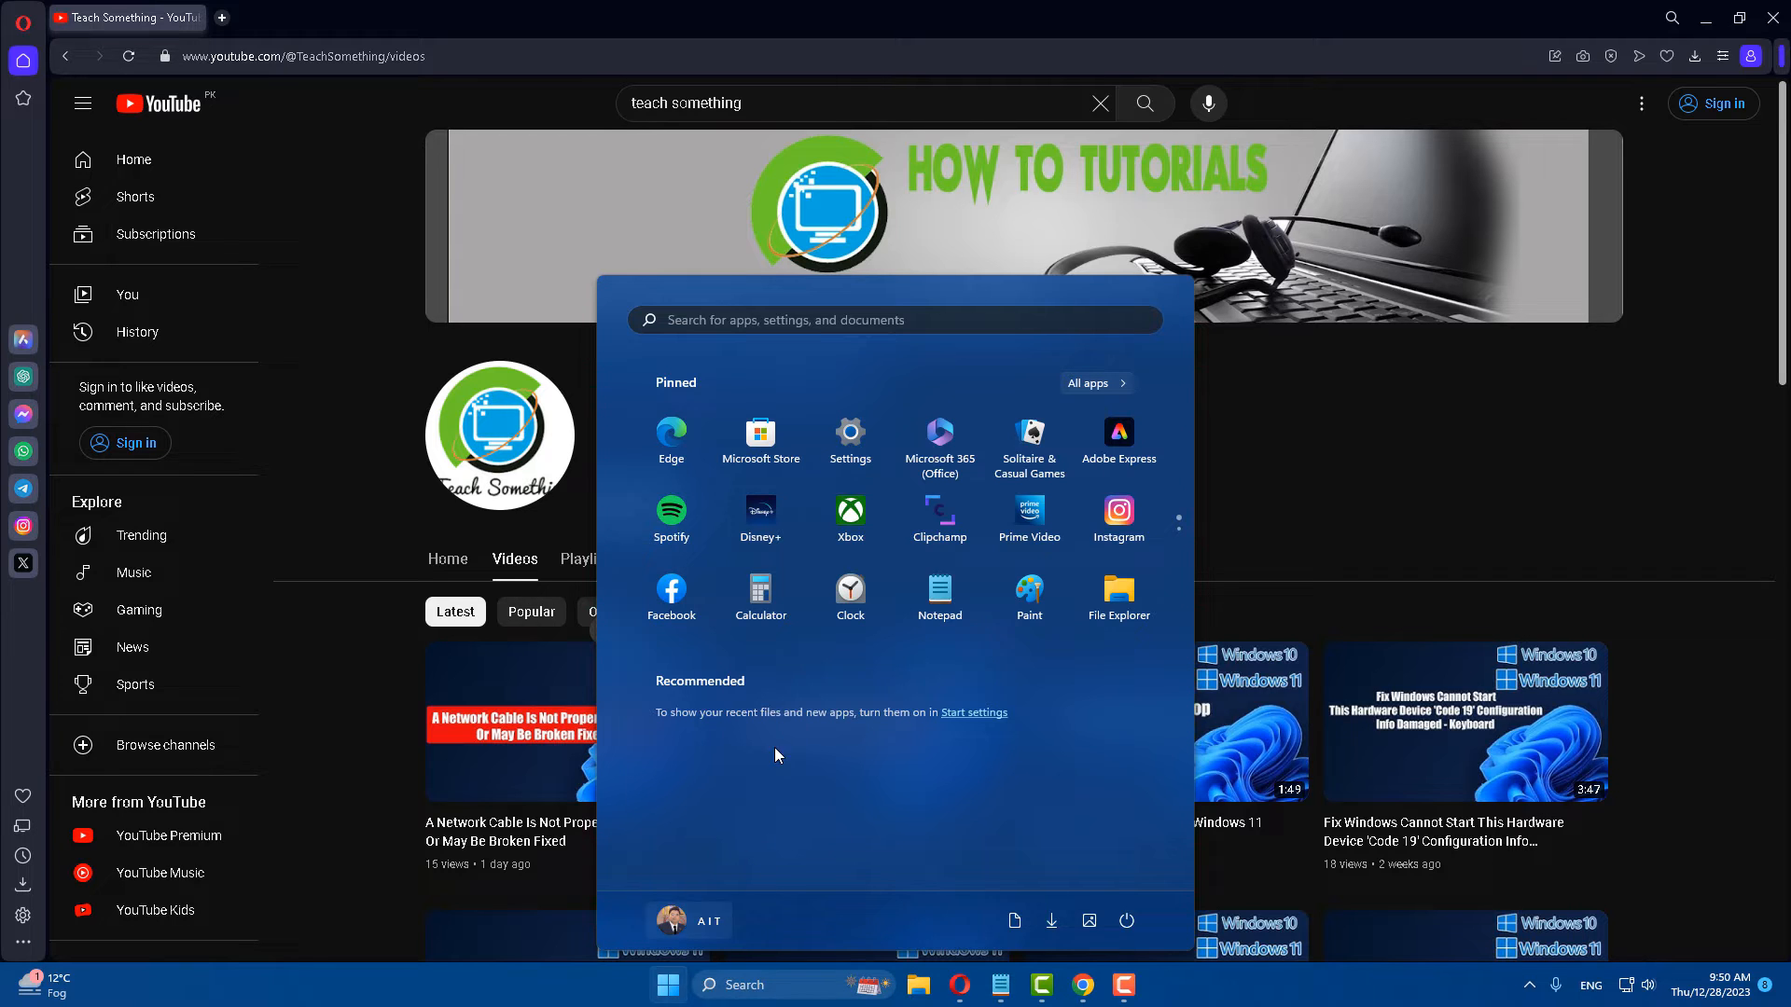
click(849, 439)
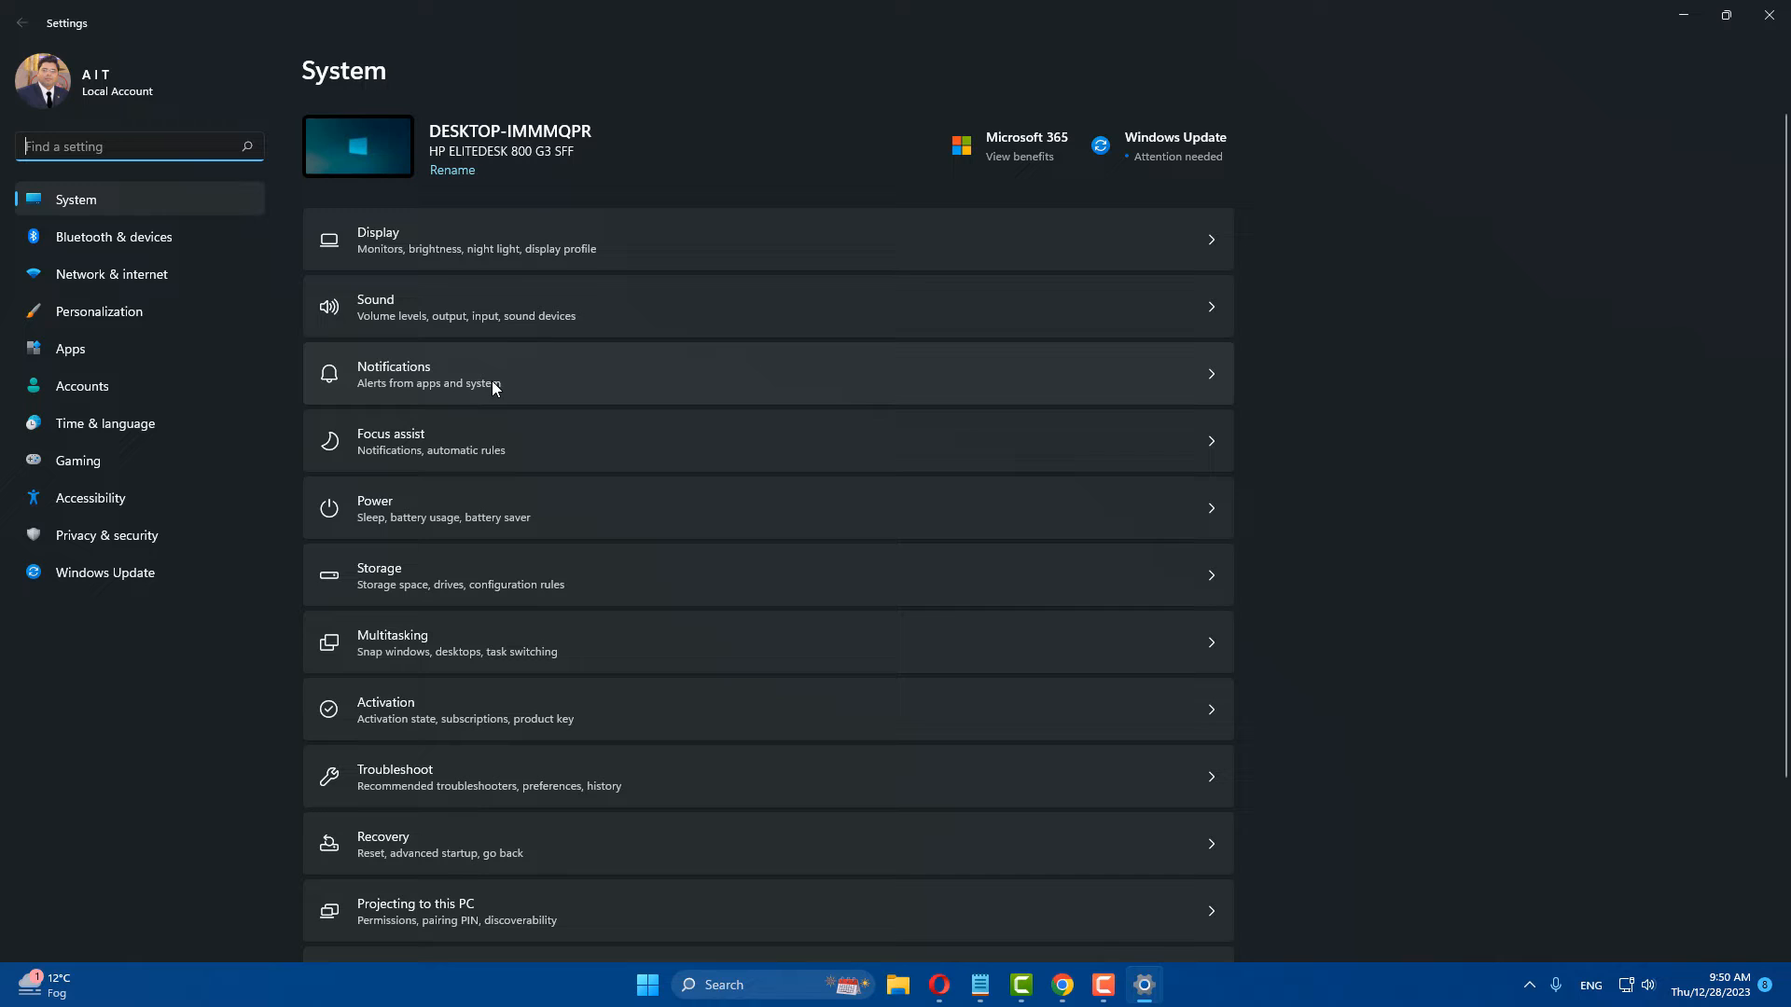
click(765, 374)
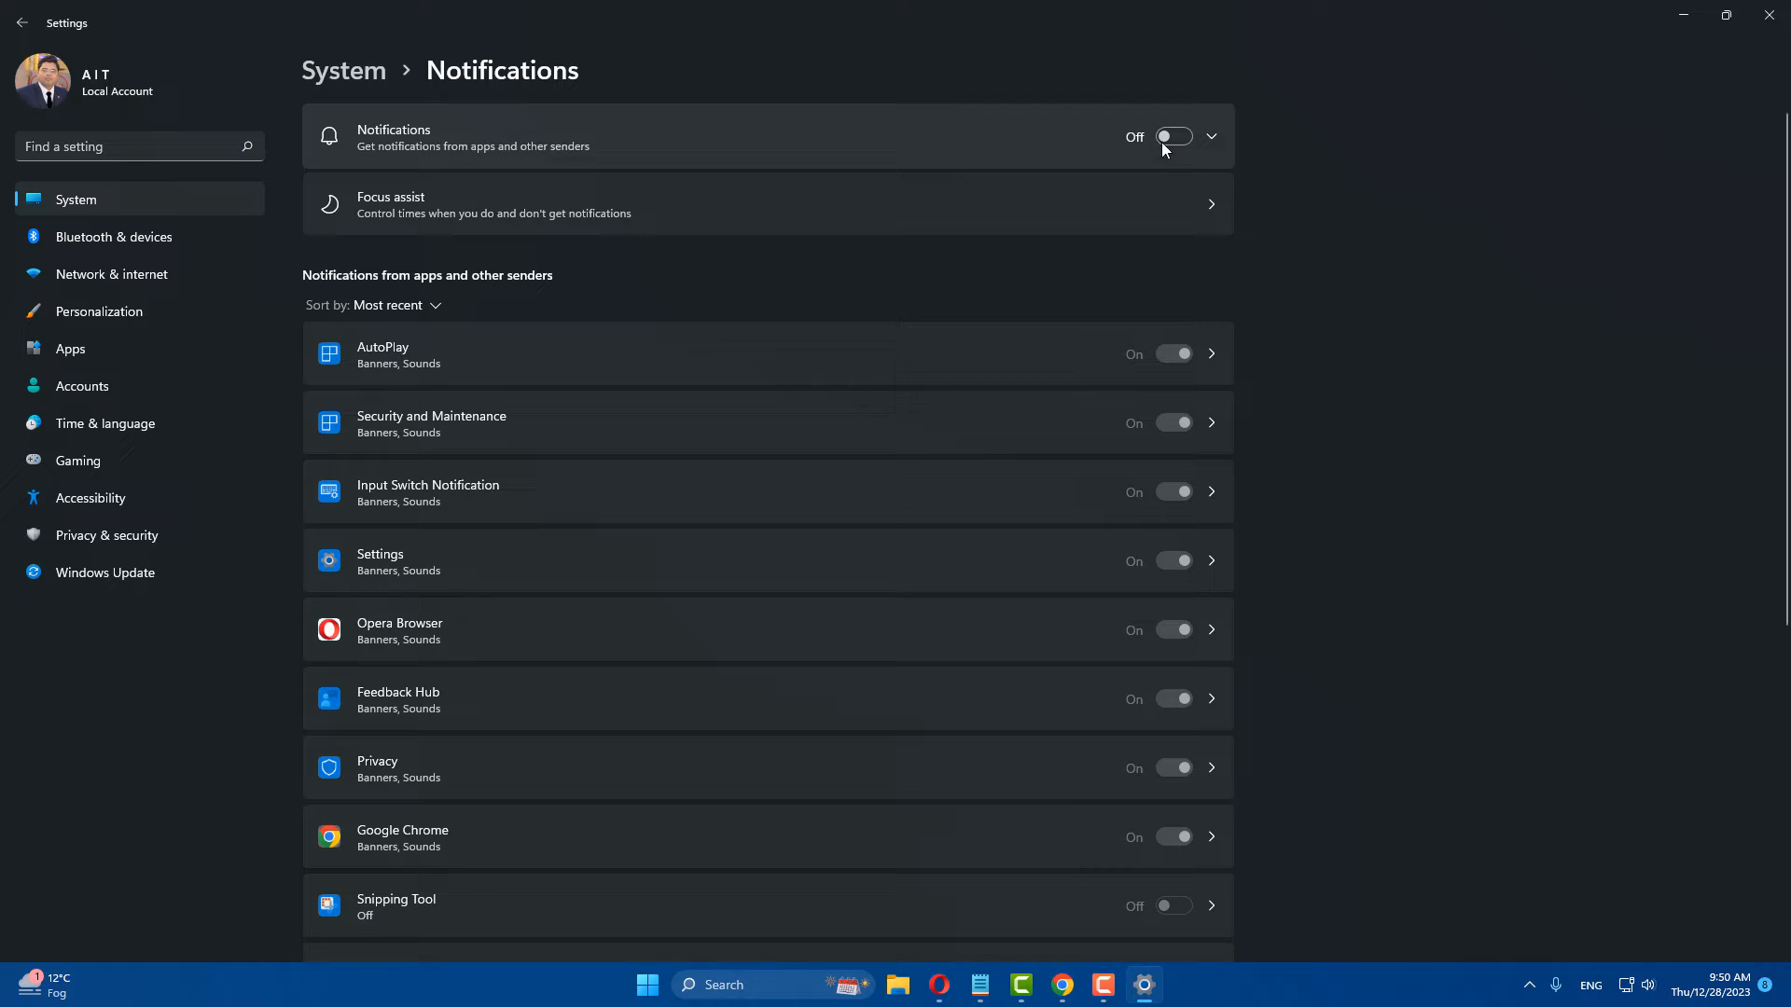
Turn on app notifications overall and for Snipping Tool, then return to Start.
click(1171, 136)
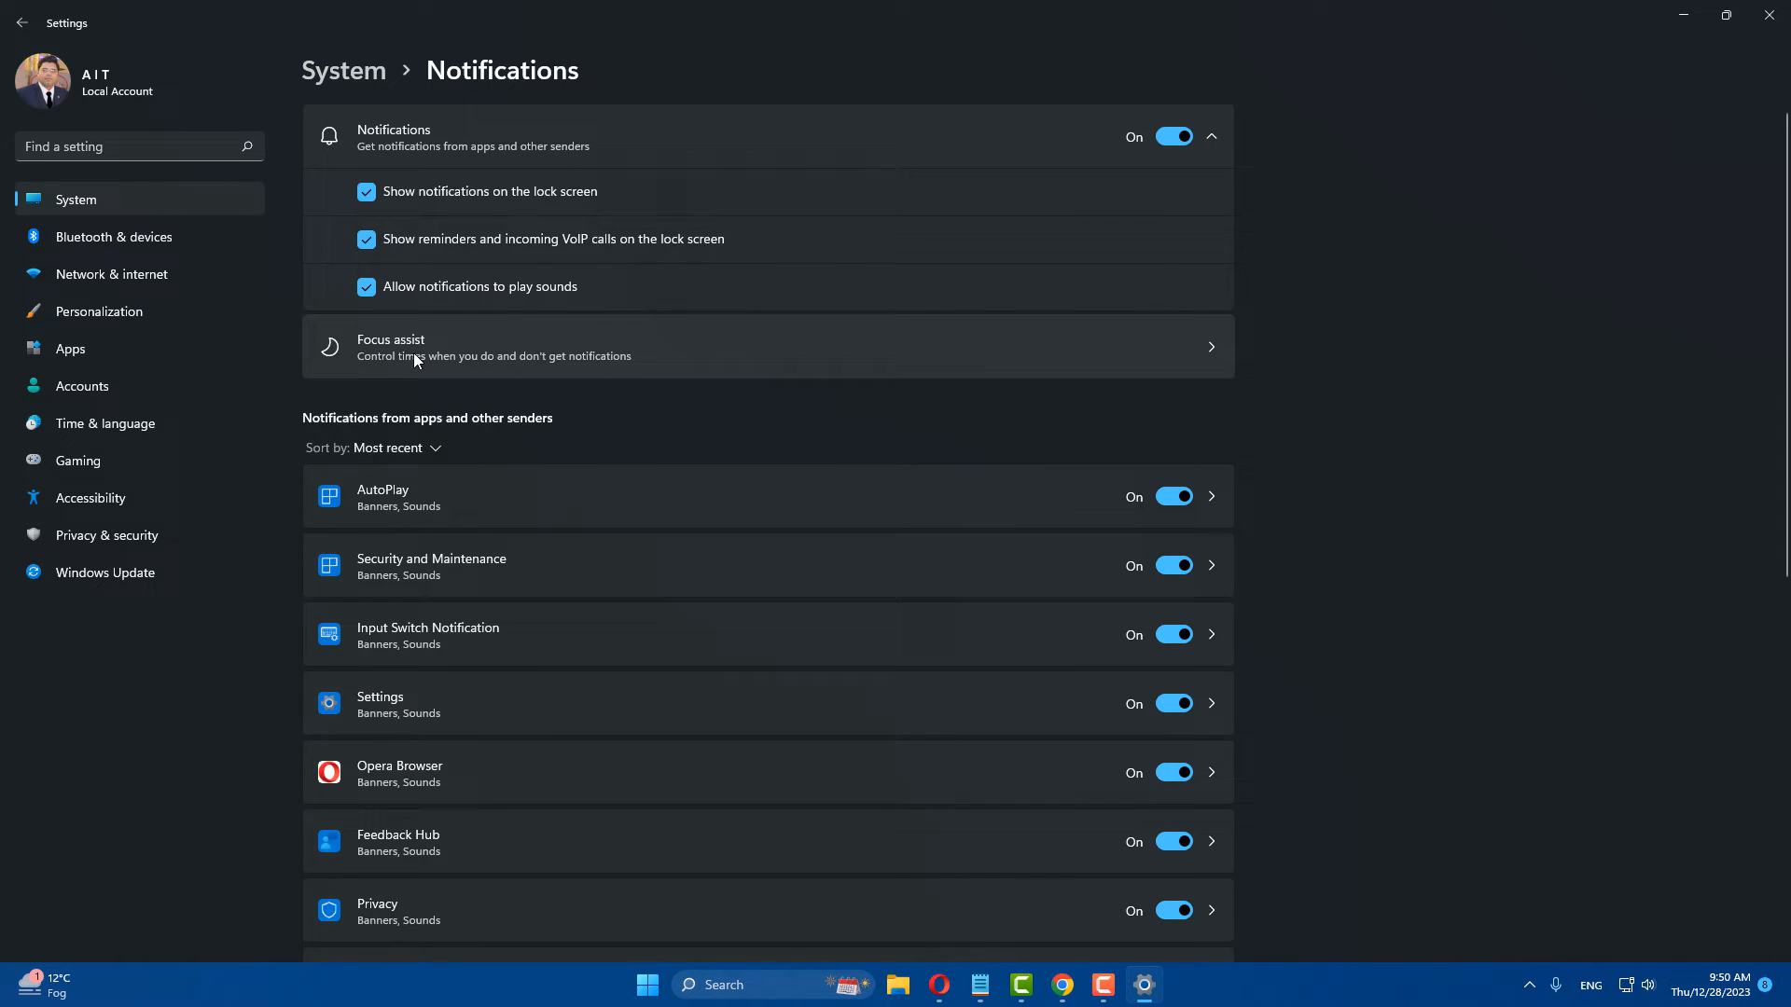
scroll(down, 3)
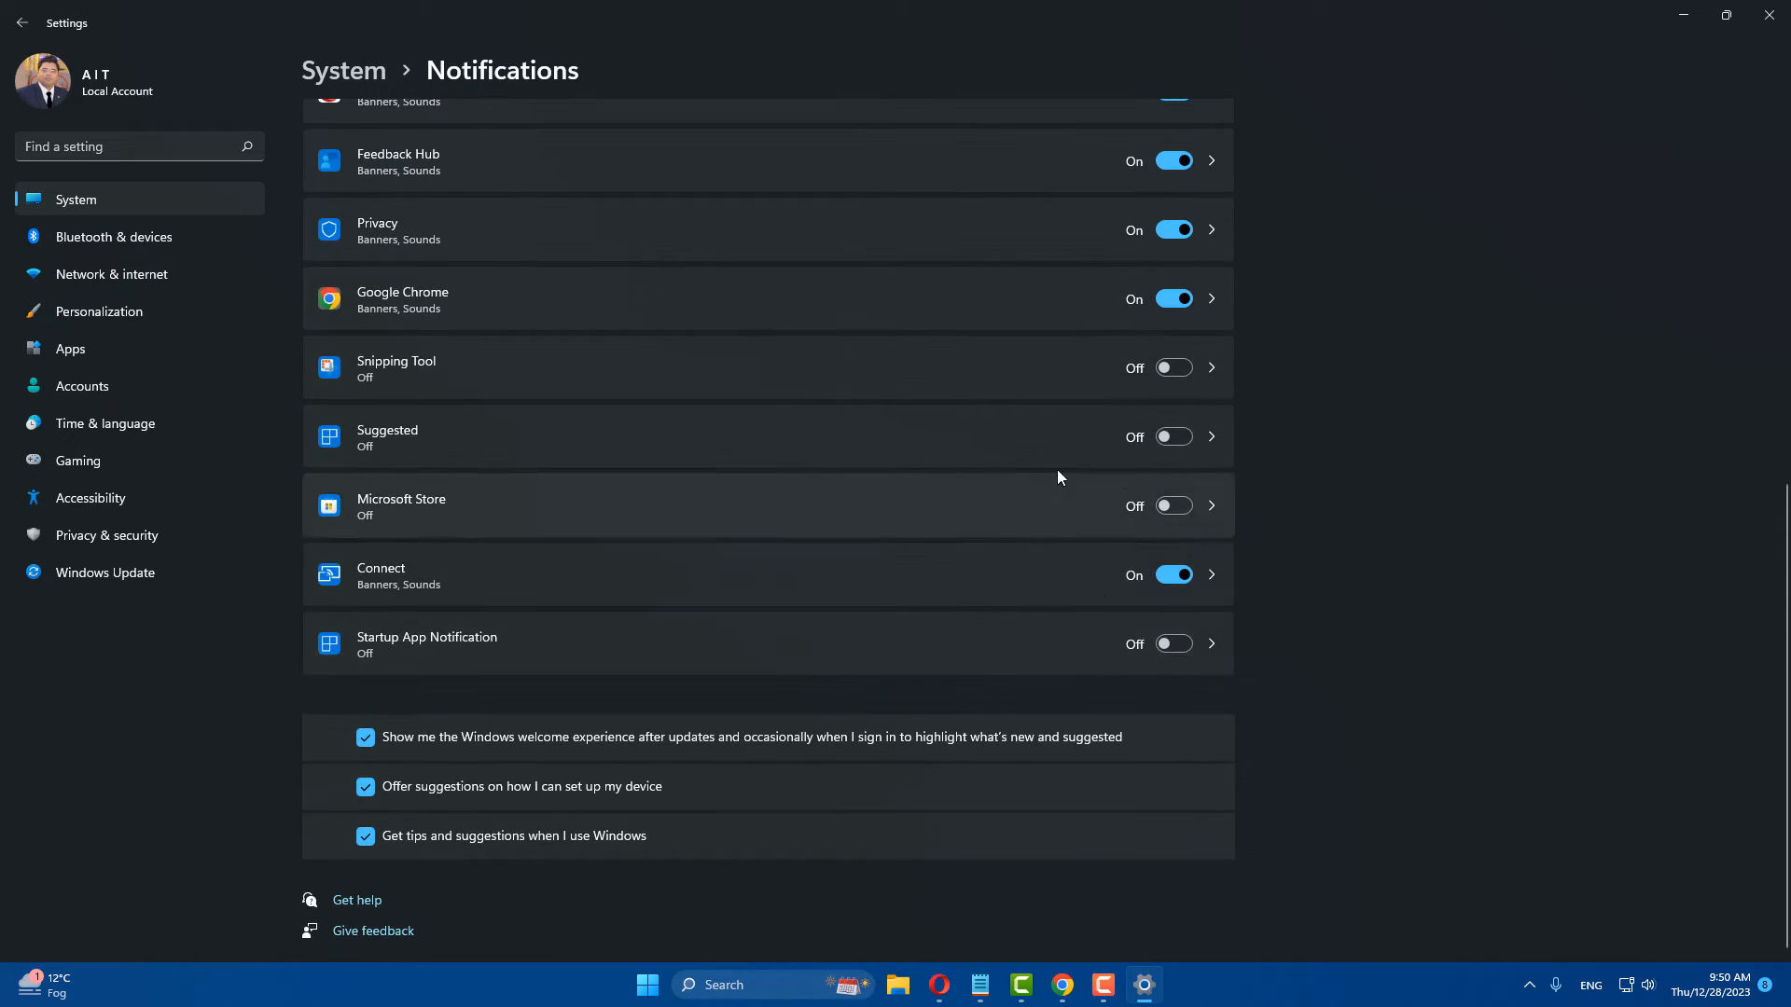
mouse_move(362, 381)
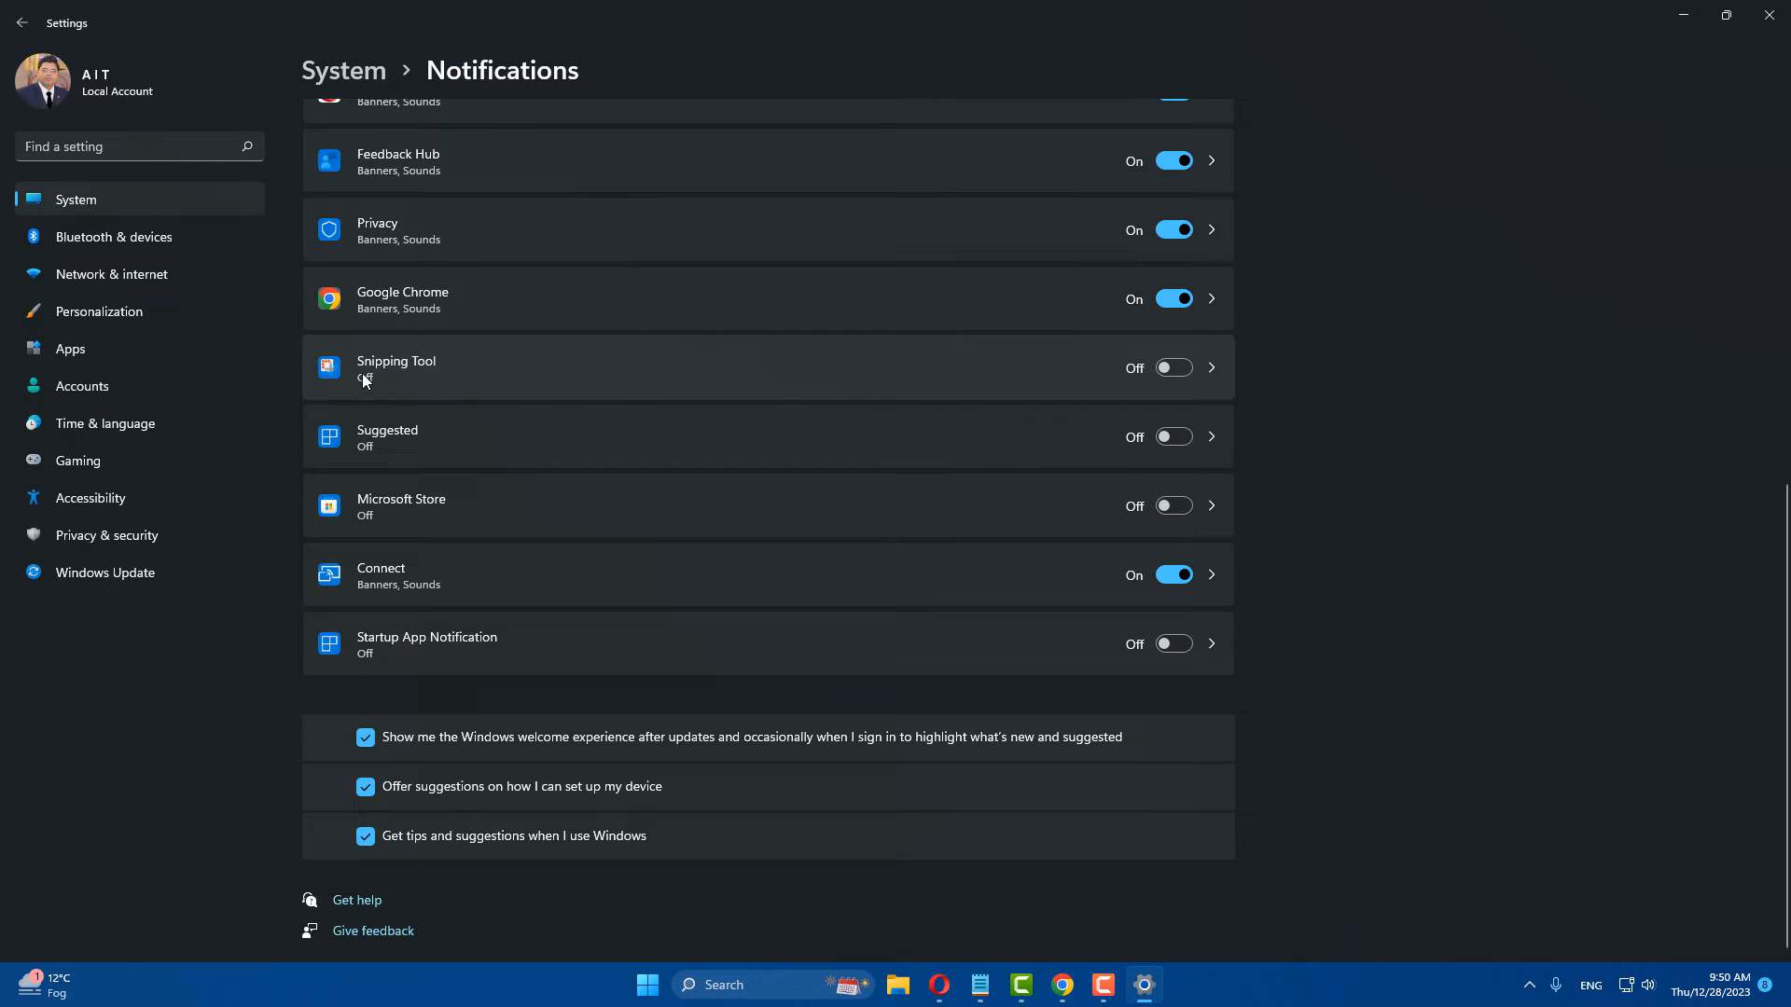
mouse_move(387, 390)
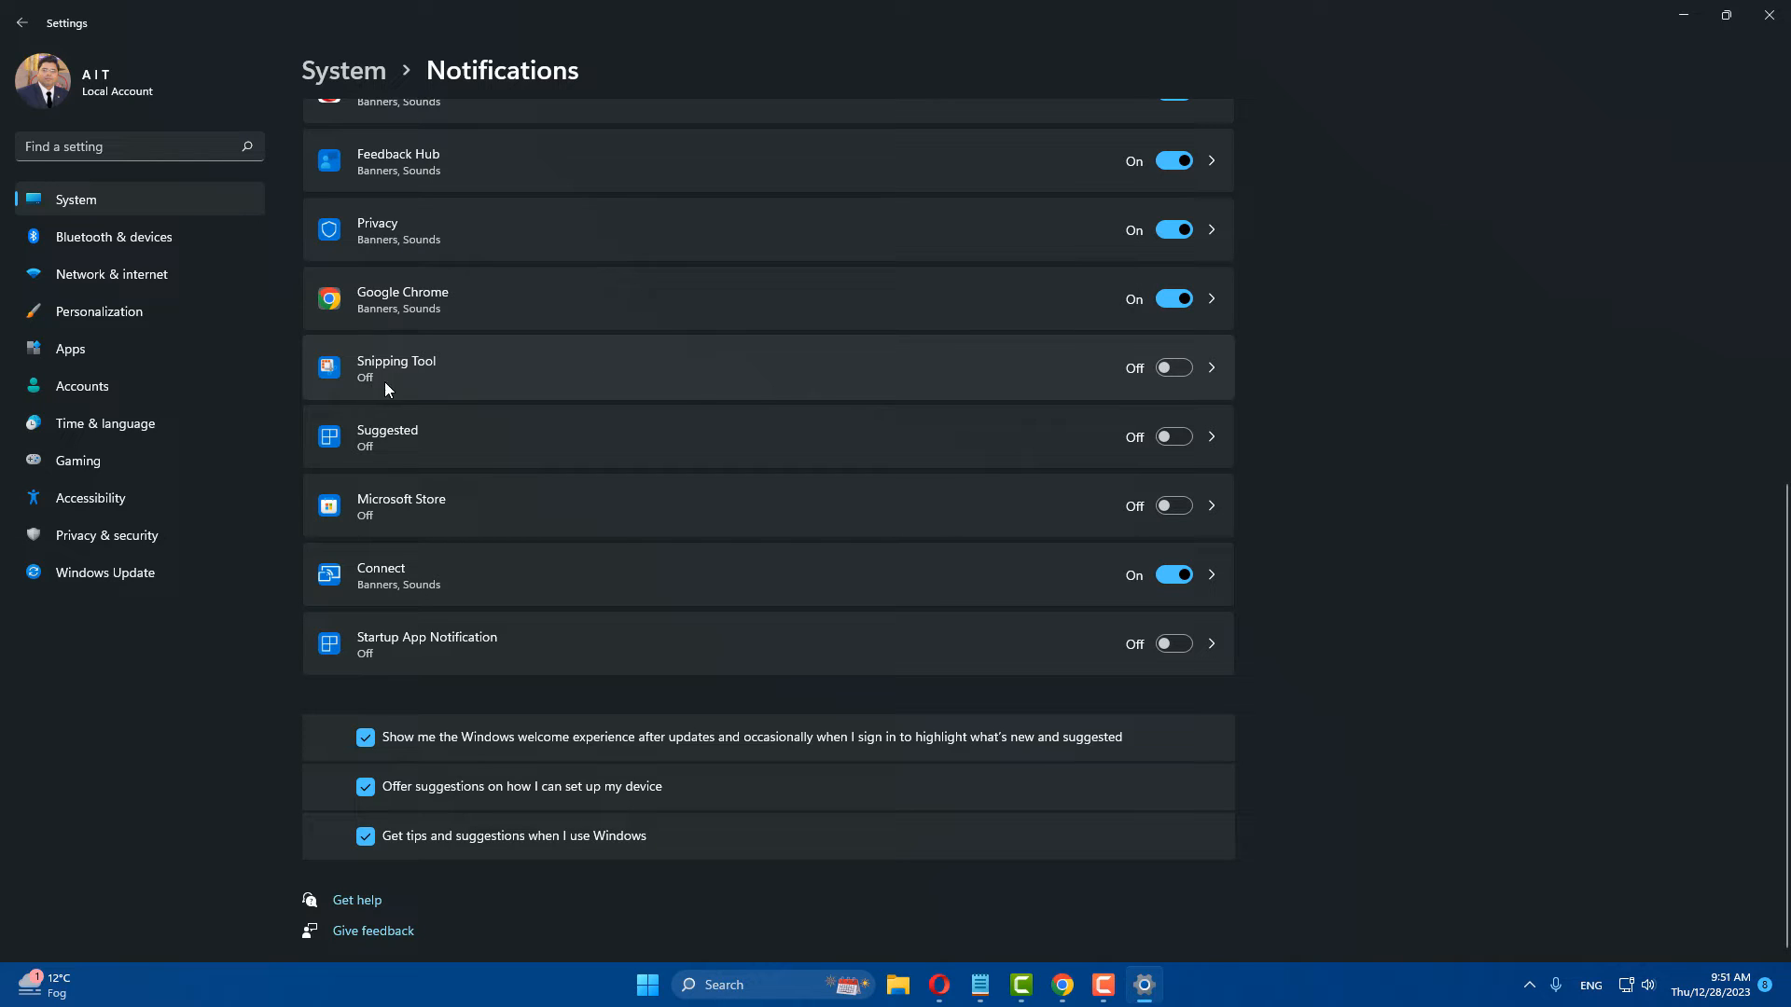
click(1171, 366)
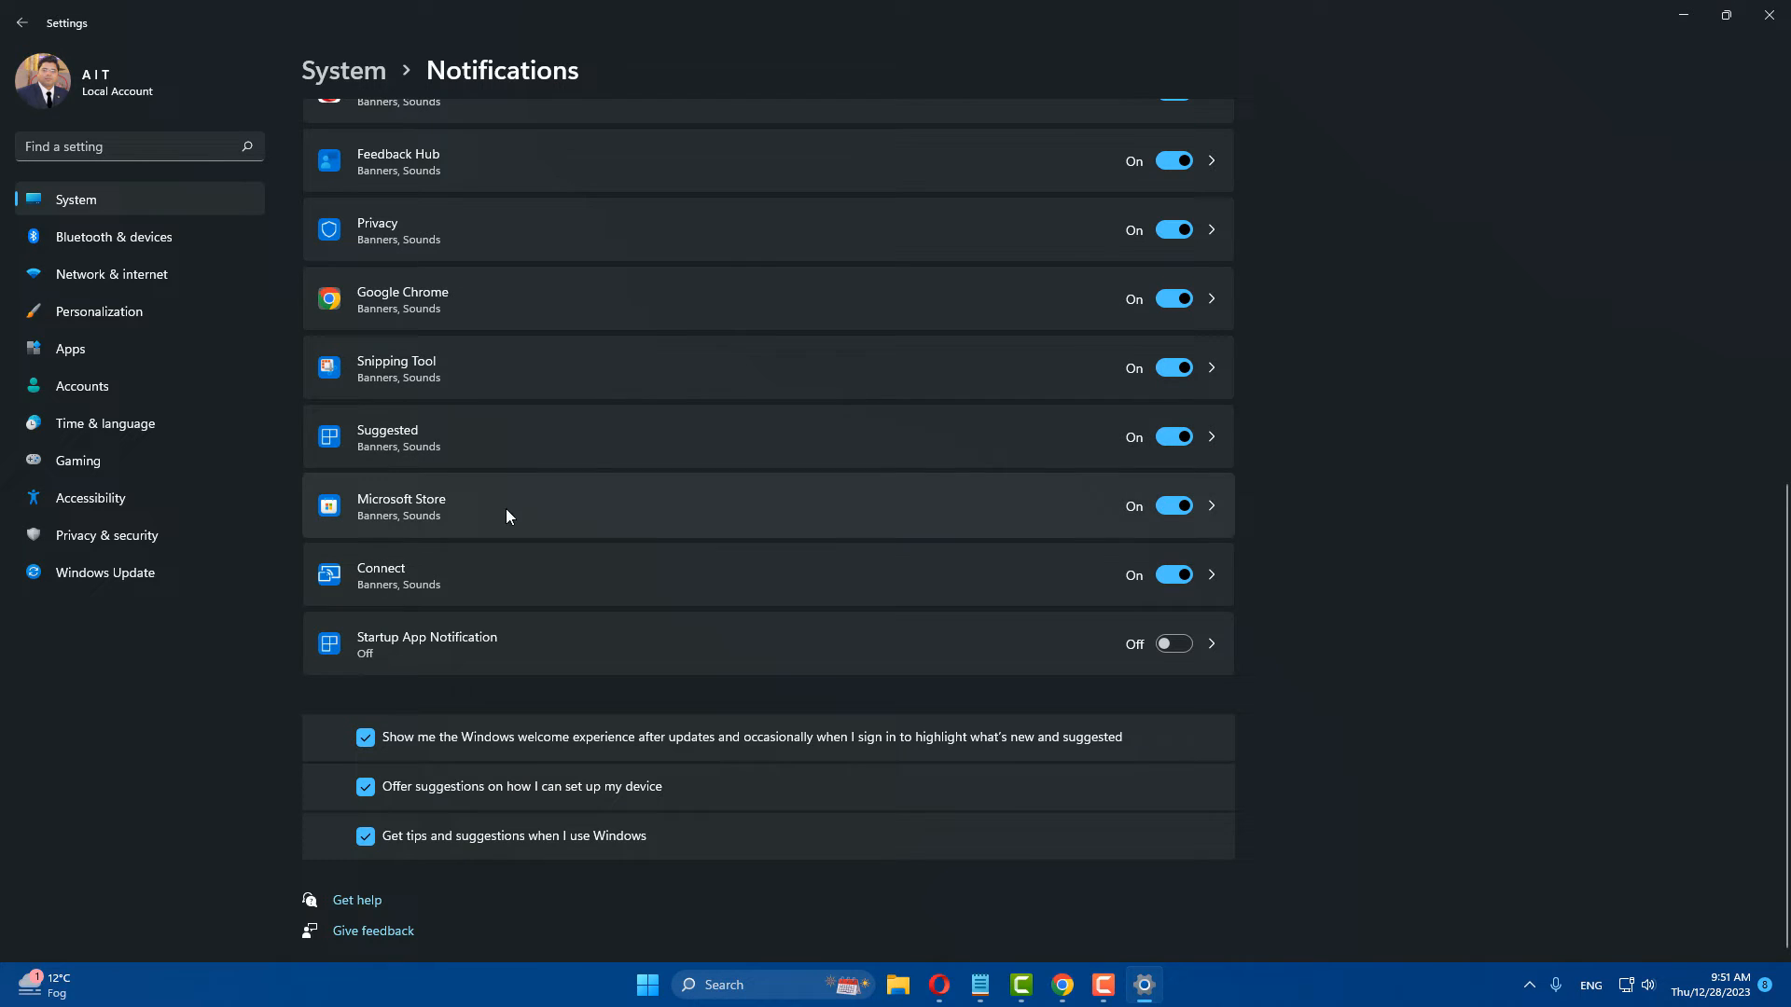
mouse_move(1010, 355)
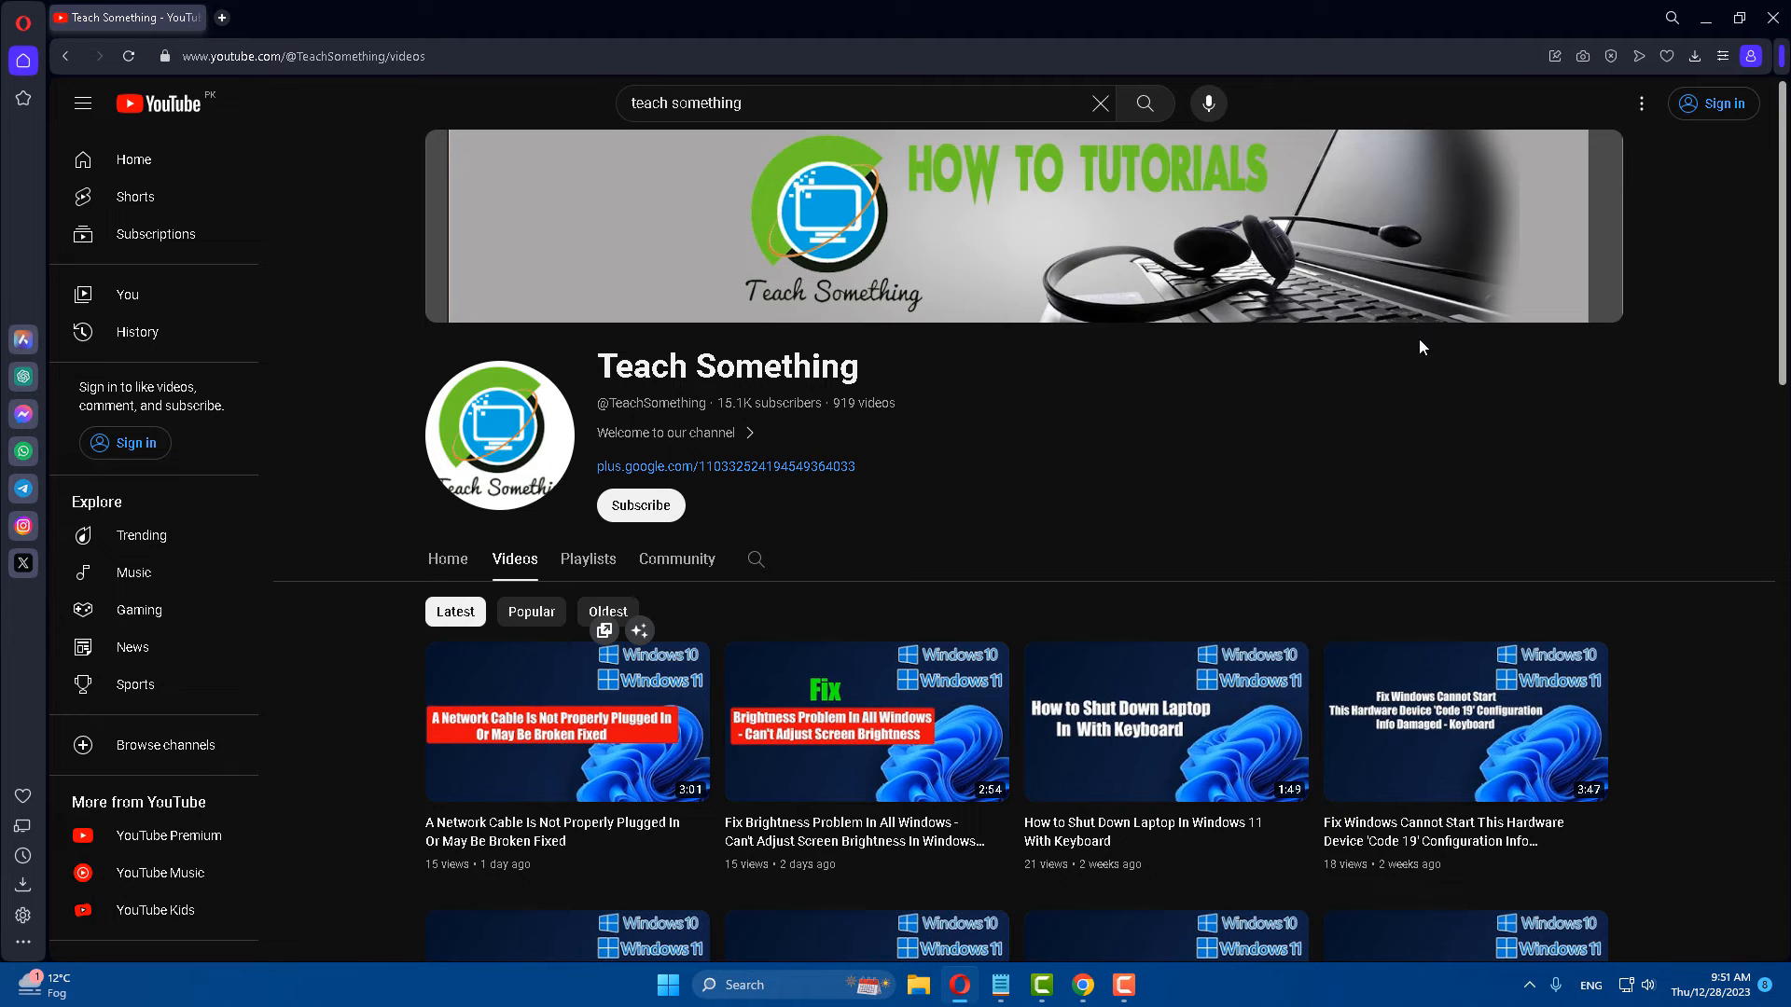
mouse_move(946, 418)
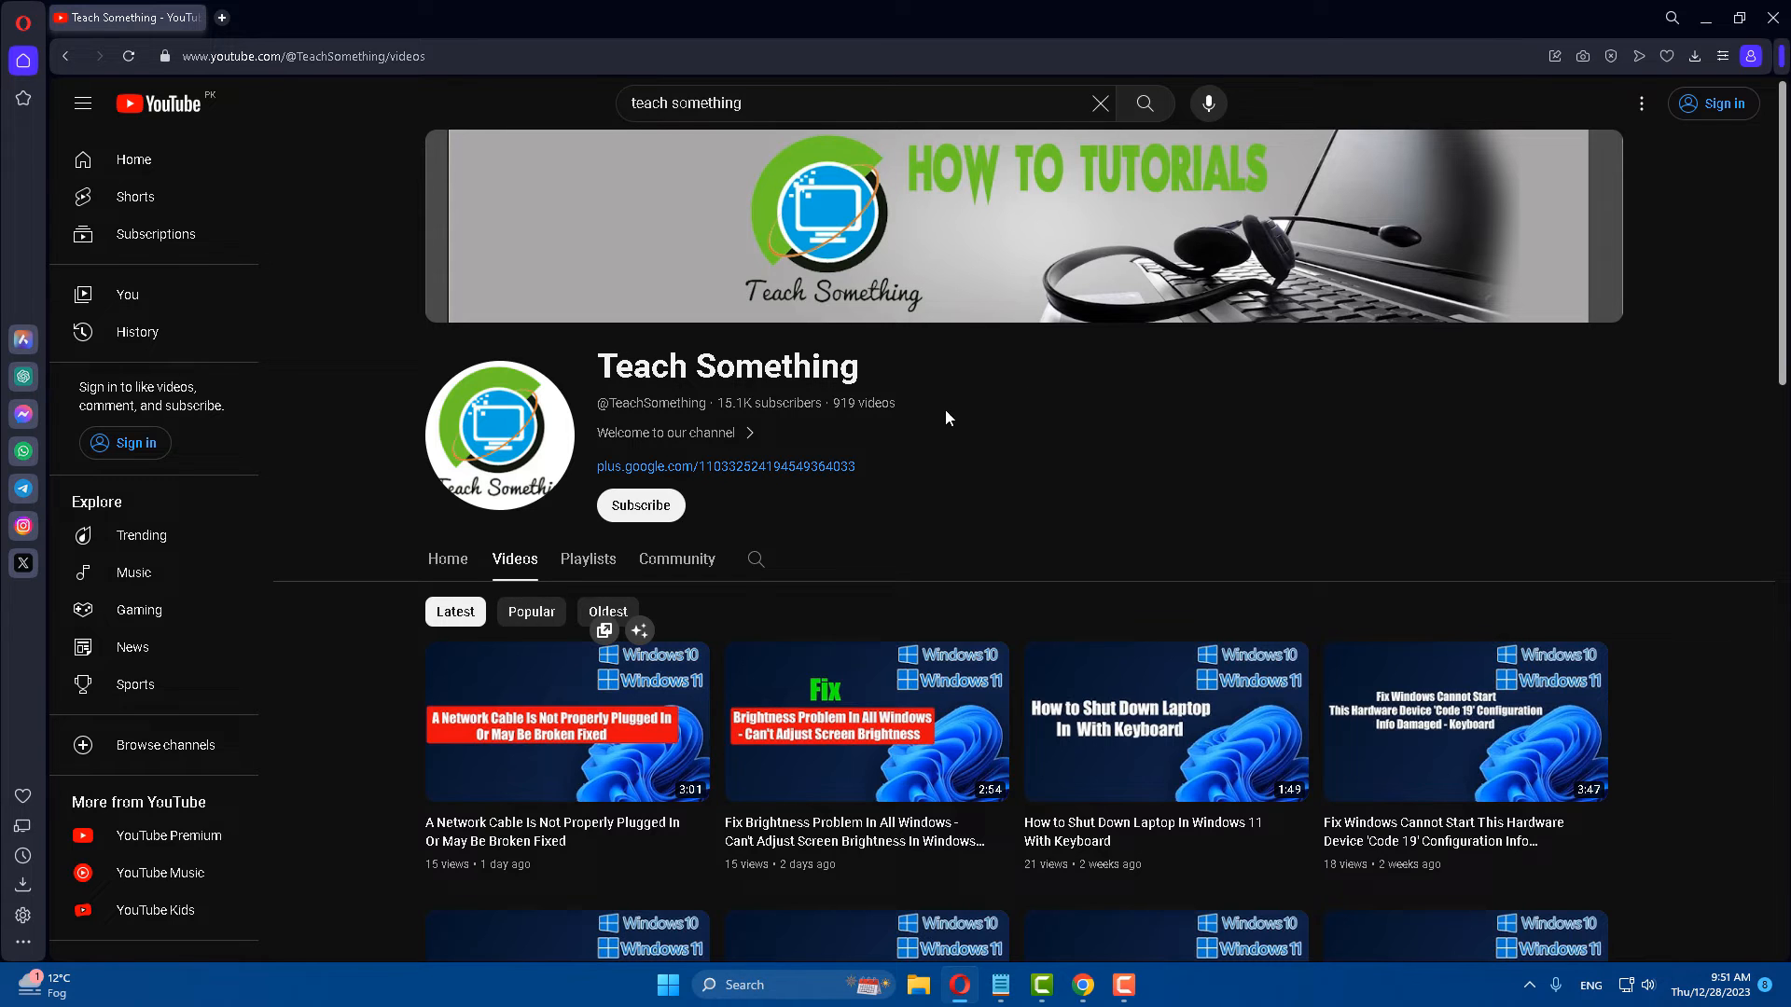
click(667, 985)
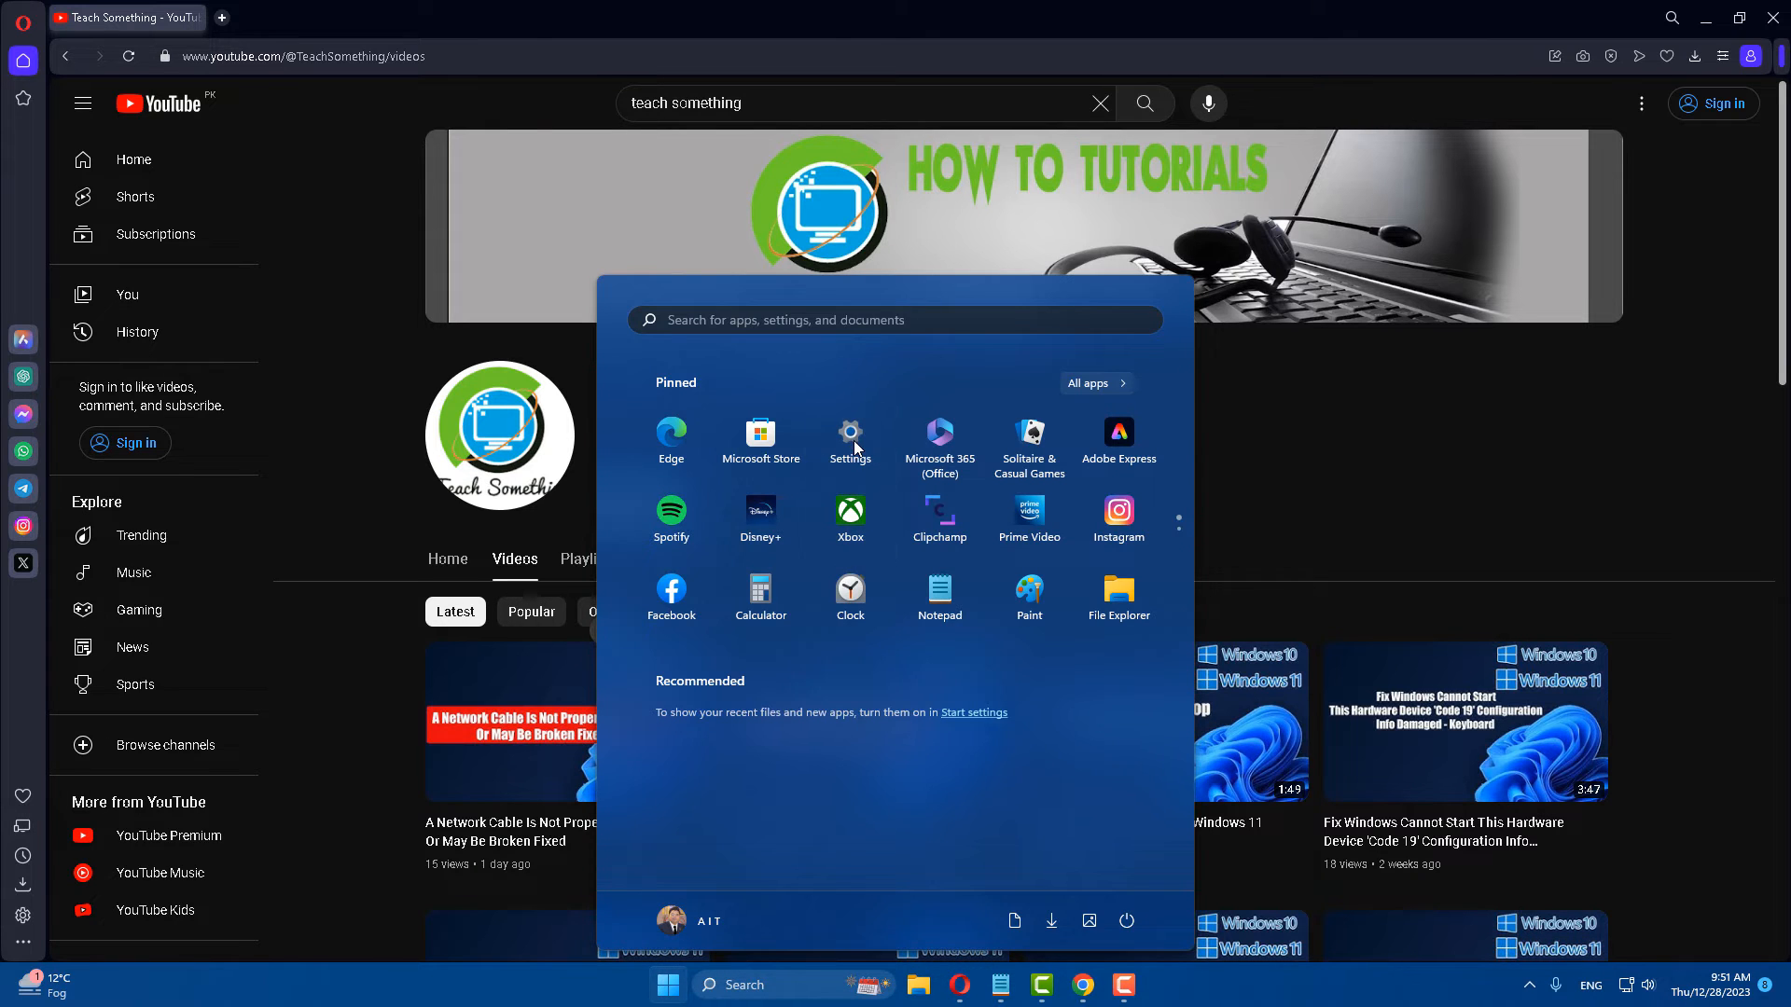
Search Apps & features for 'snipping' and show Snipping Tool's options menu.
click(849, 442)
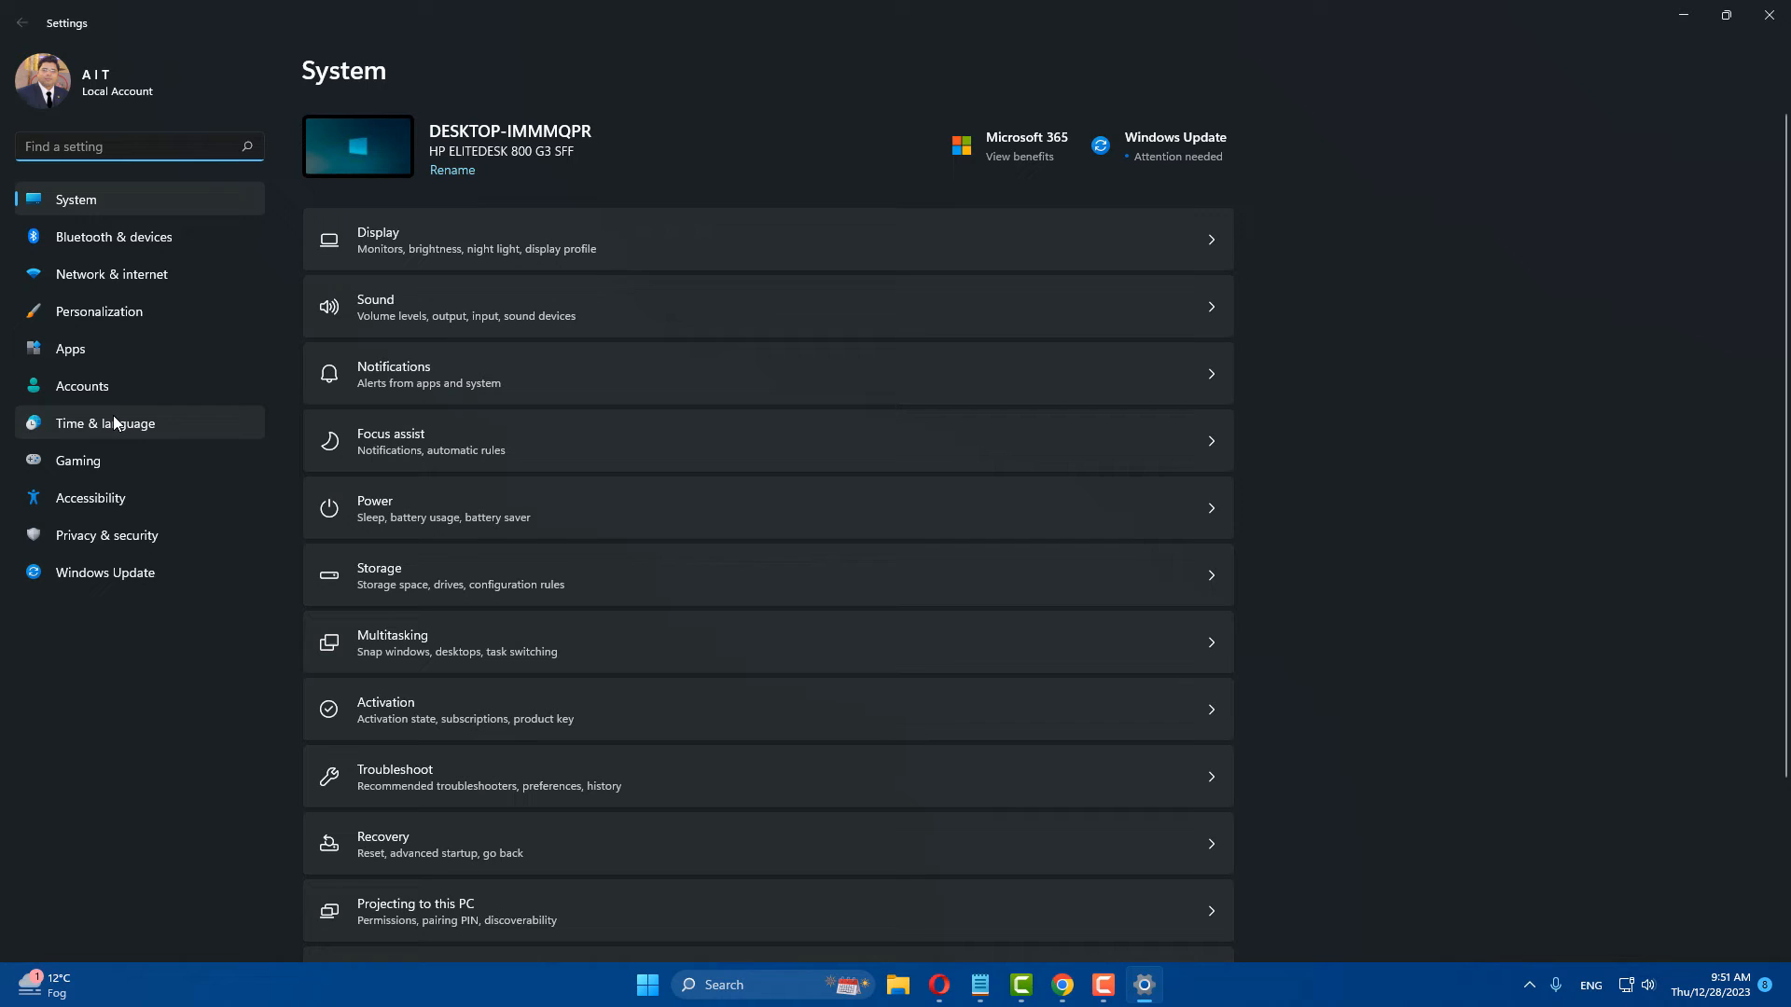
mouse_move(388, 634)
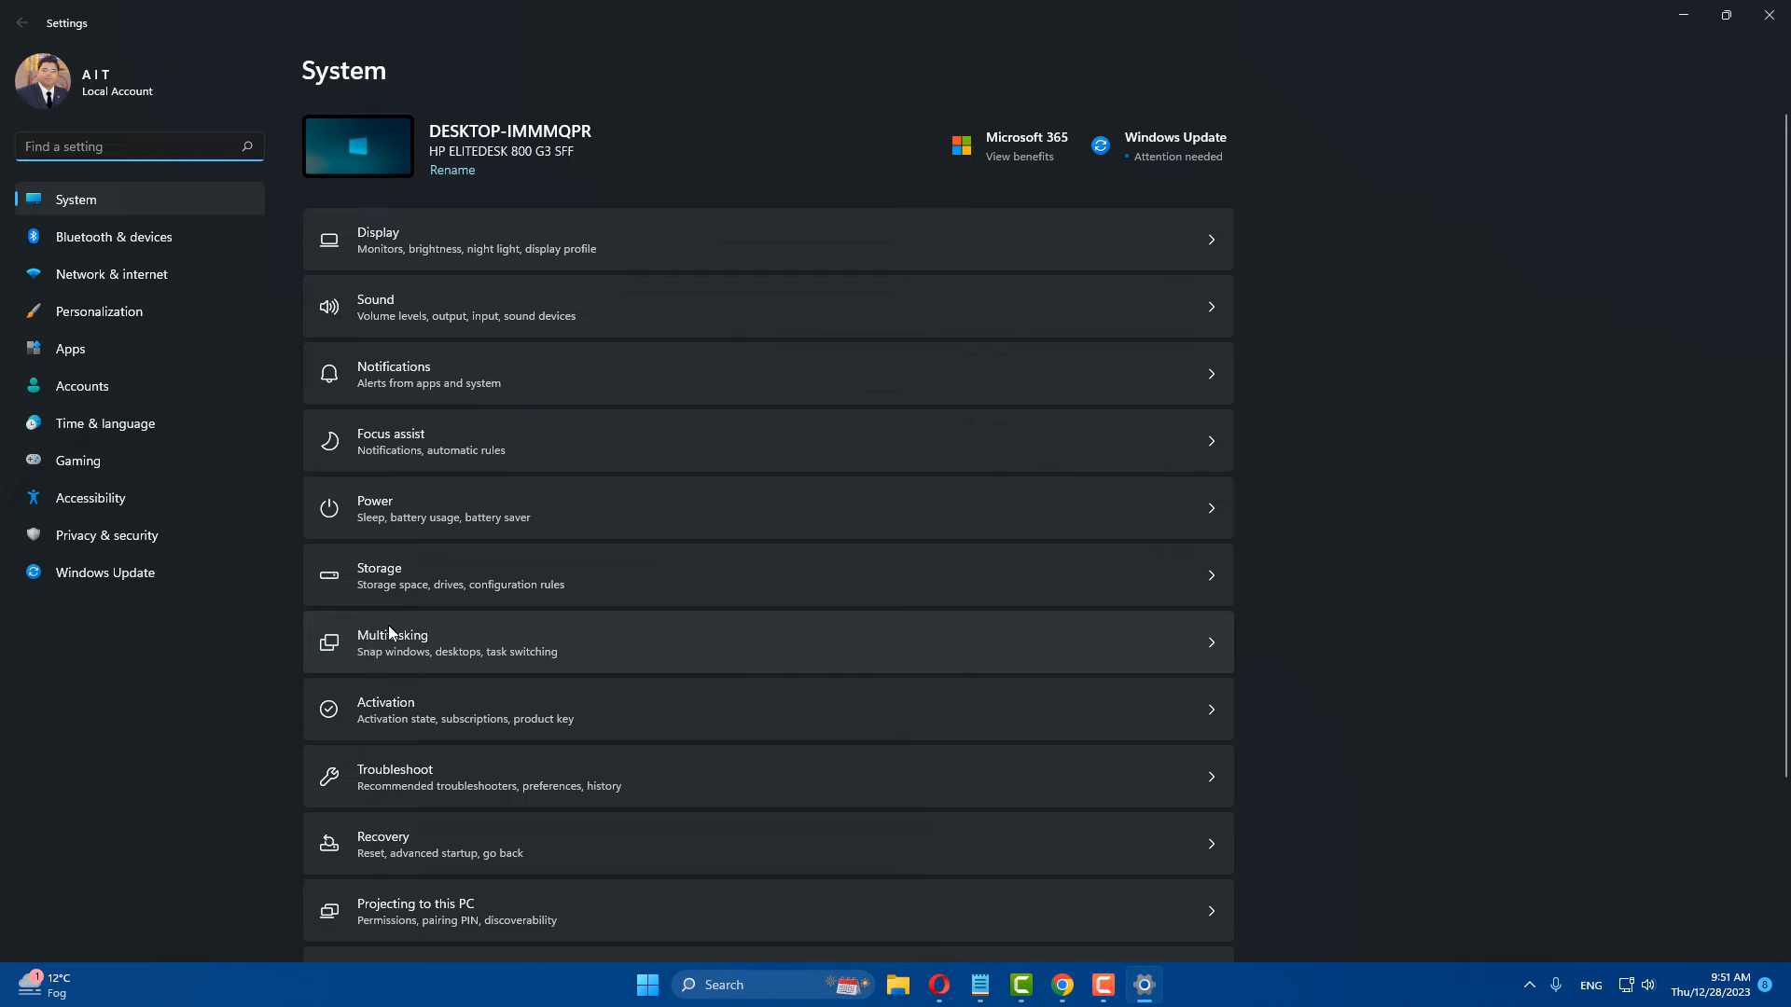
click(70, 348)
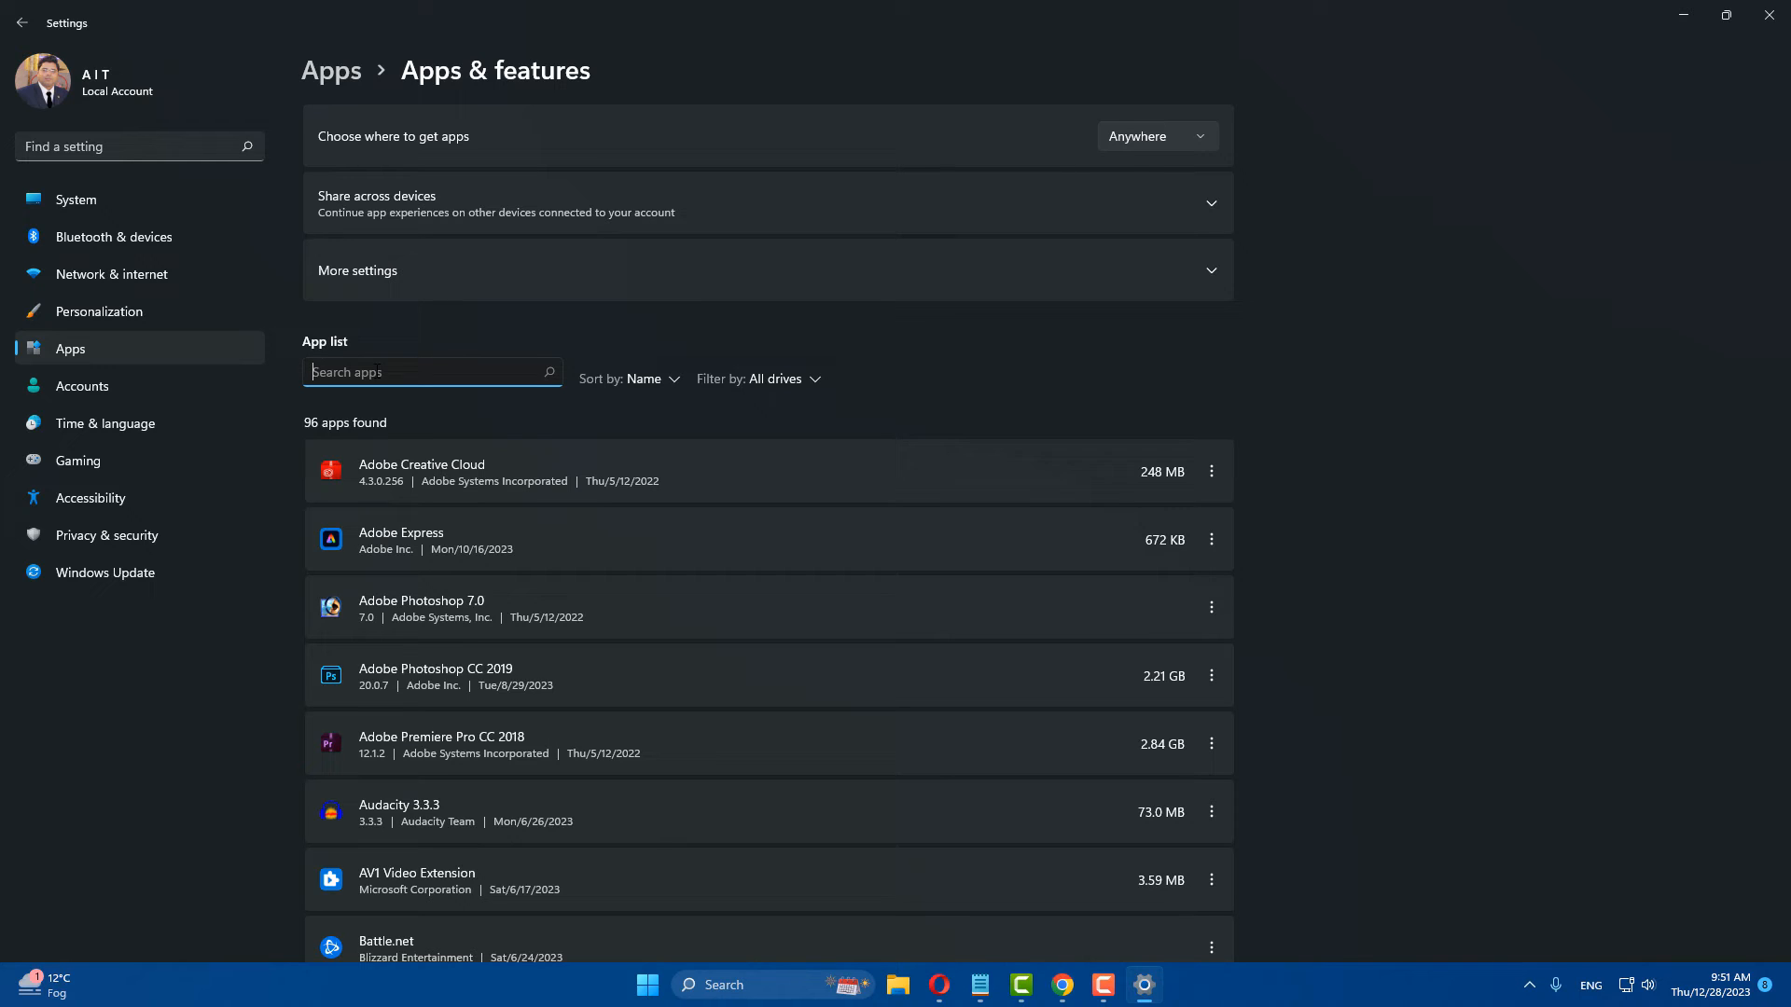
text(snipping)
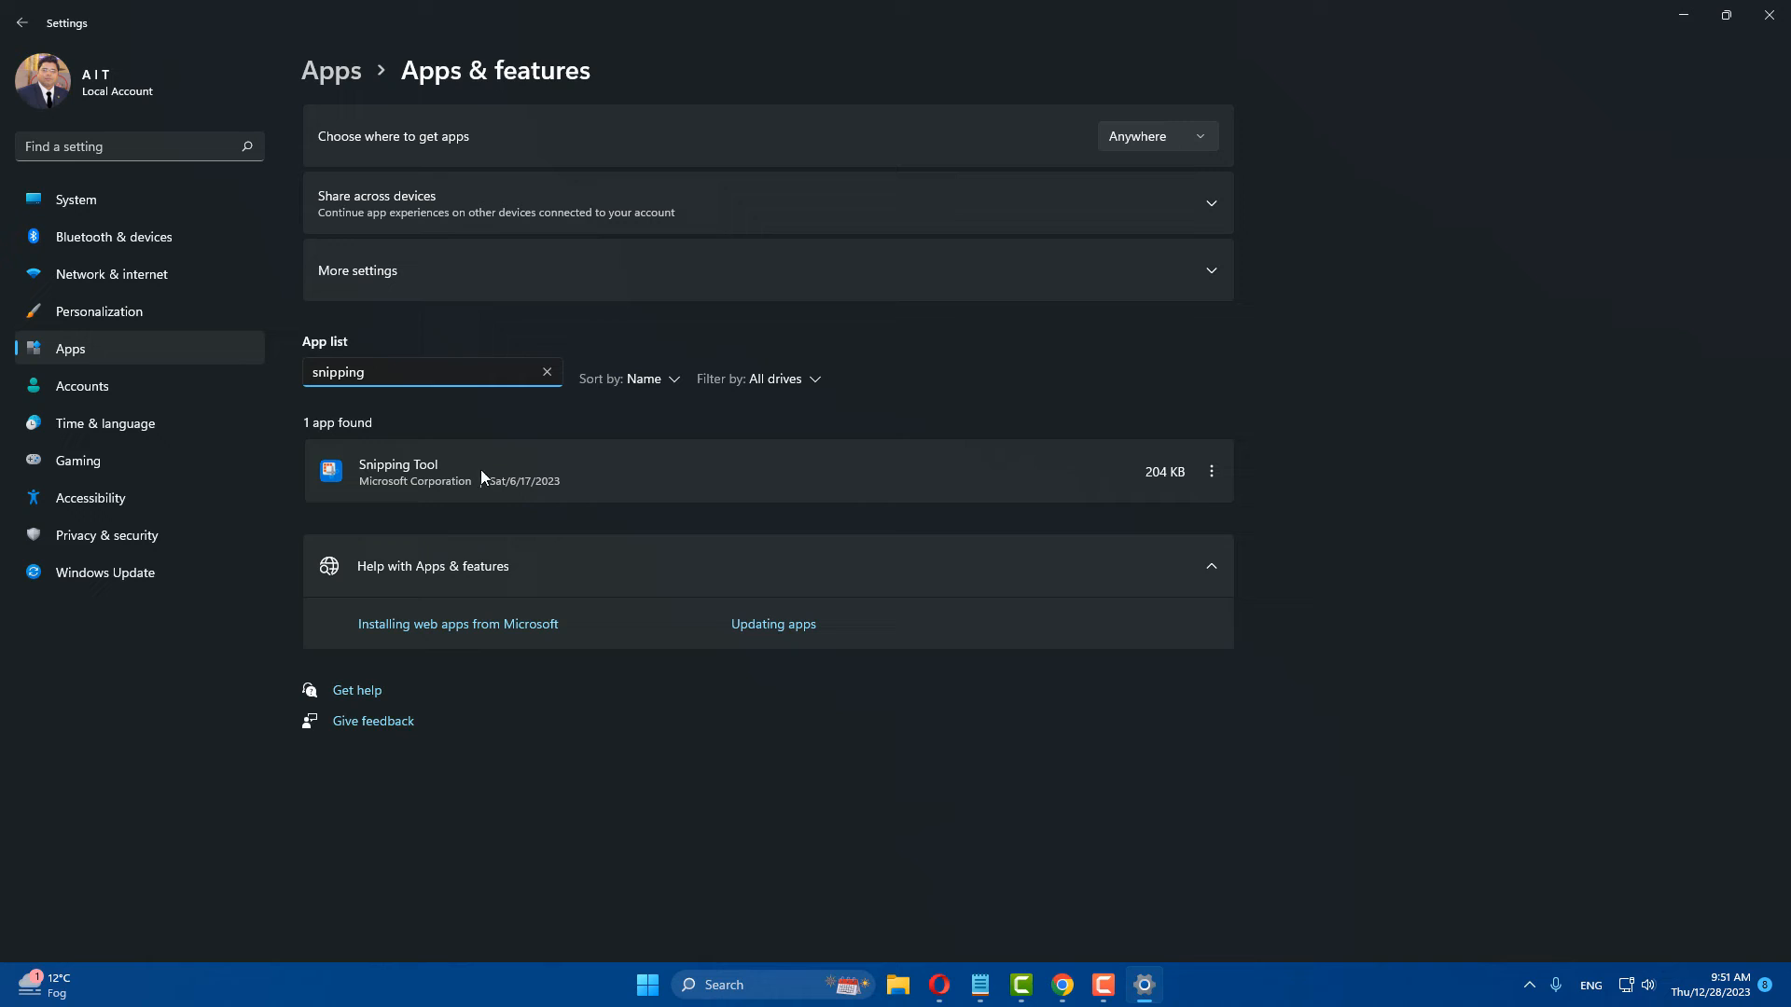
click(1210, 470)
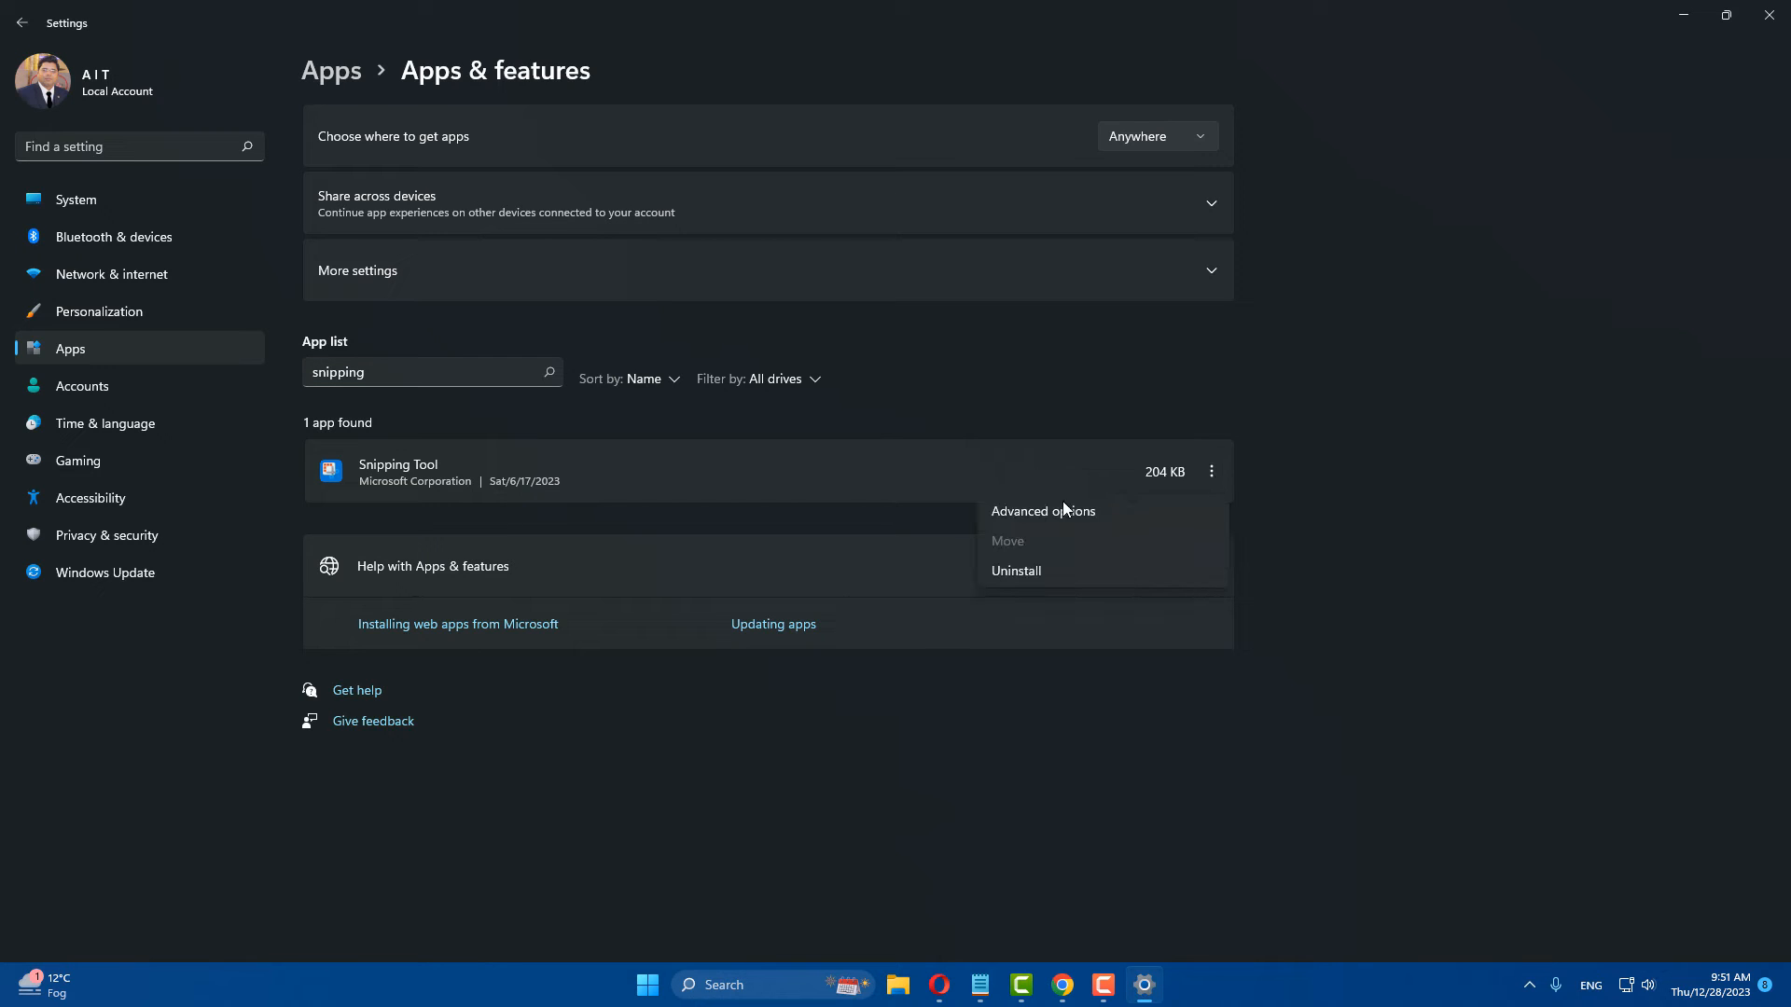
Repair Snipping Tool, then reset it and confirm, from its Advanced options.
click(1041, 513)
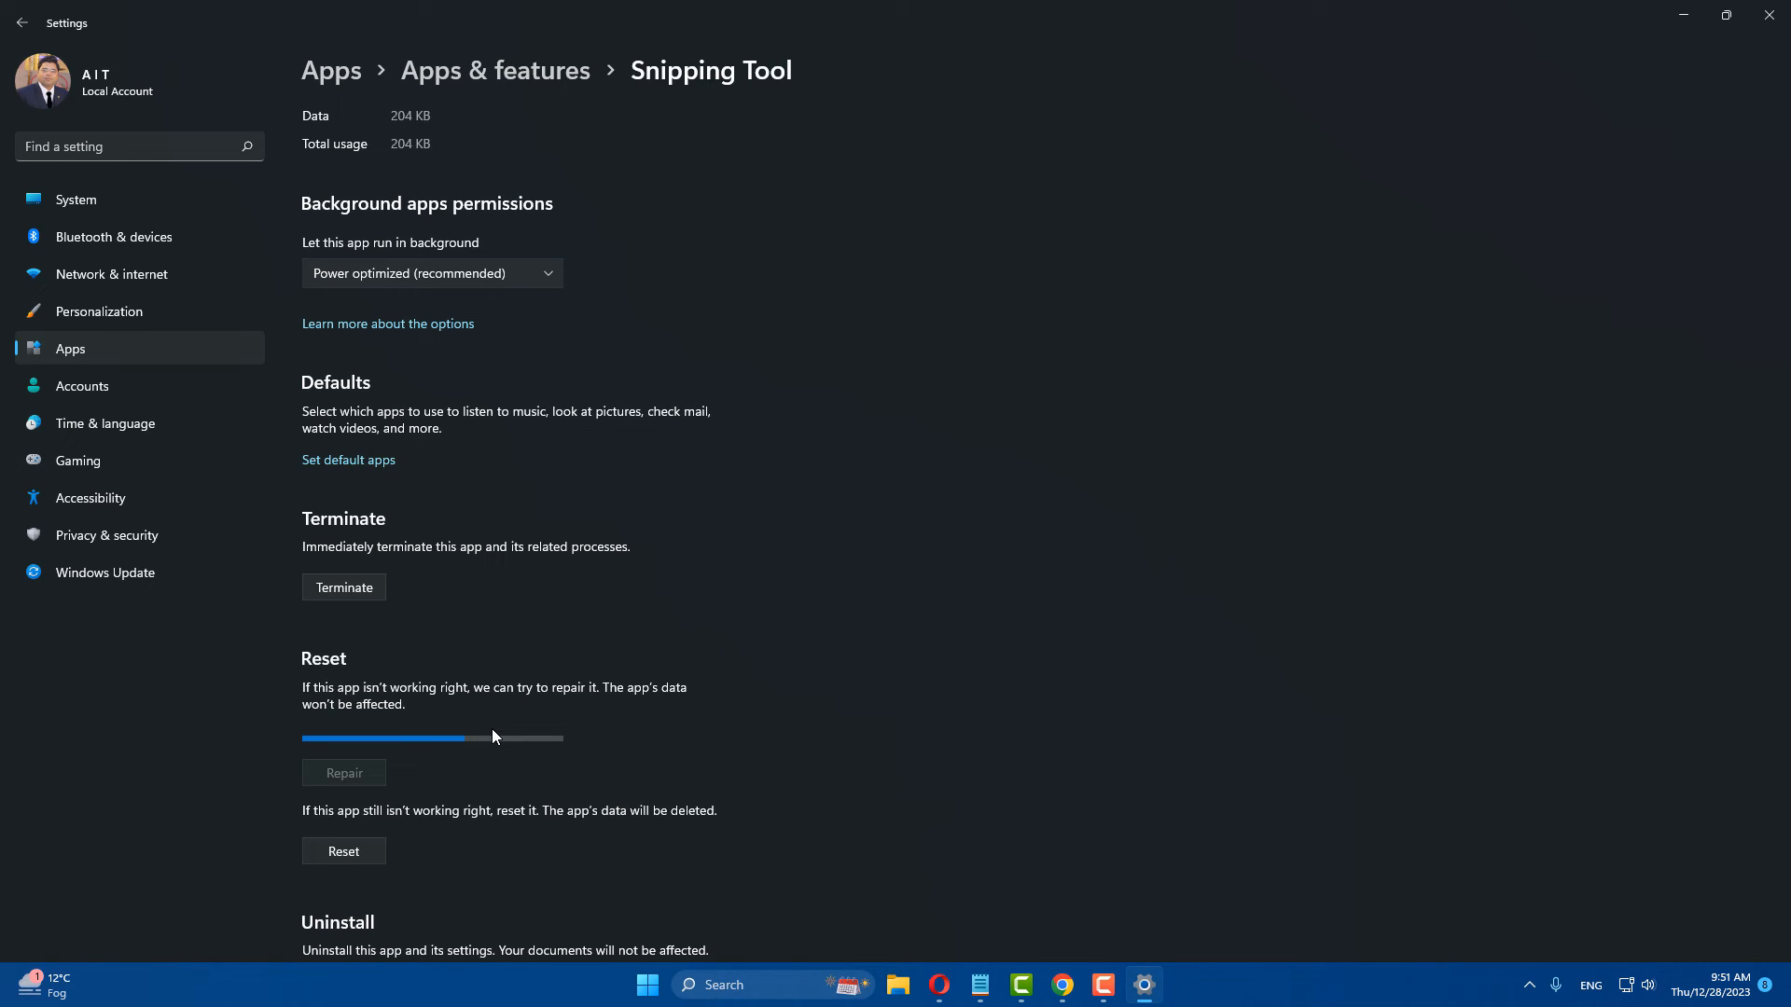
click(344, 772)
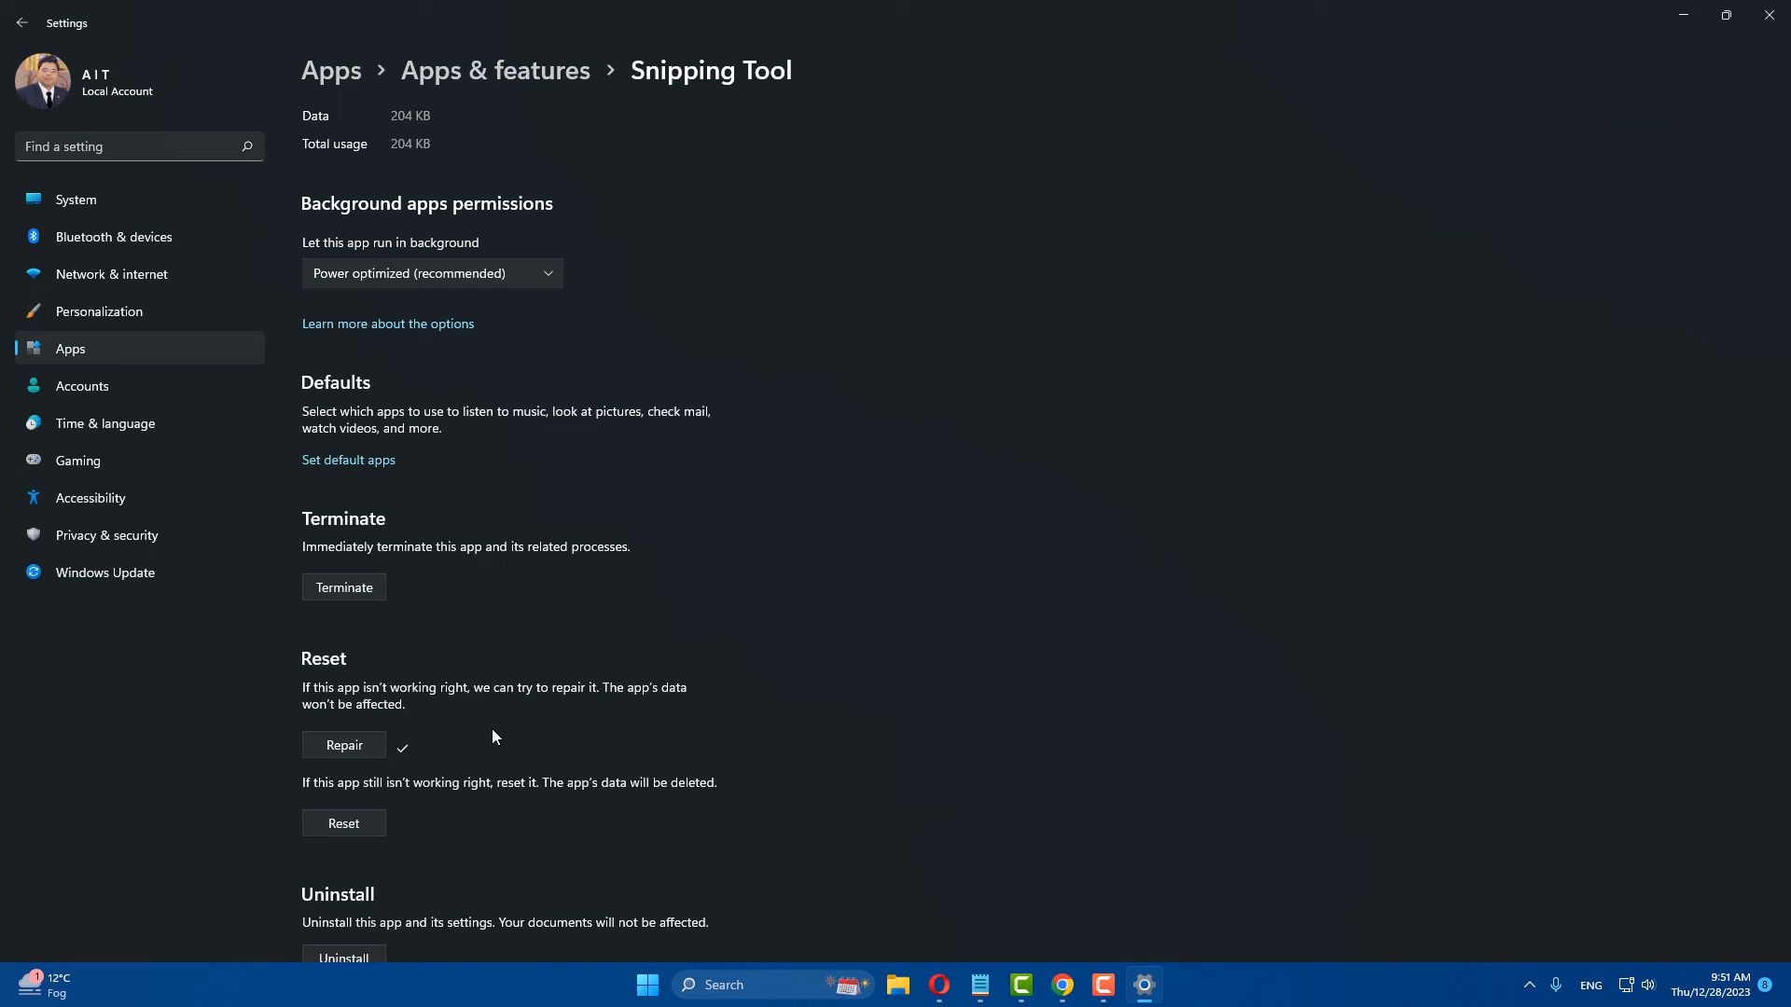
click(342, 823)
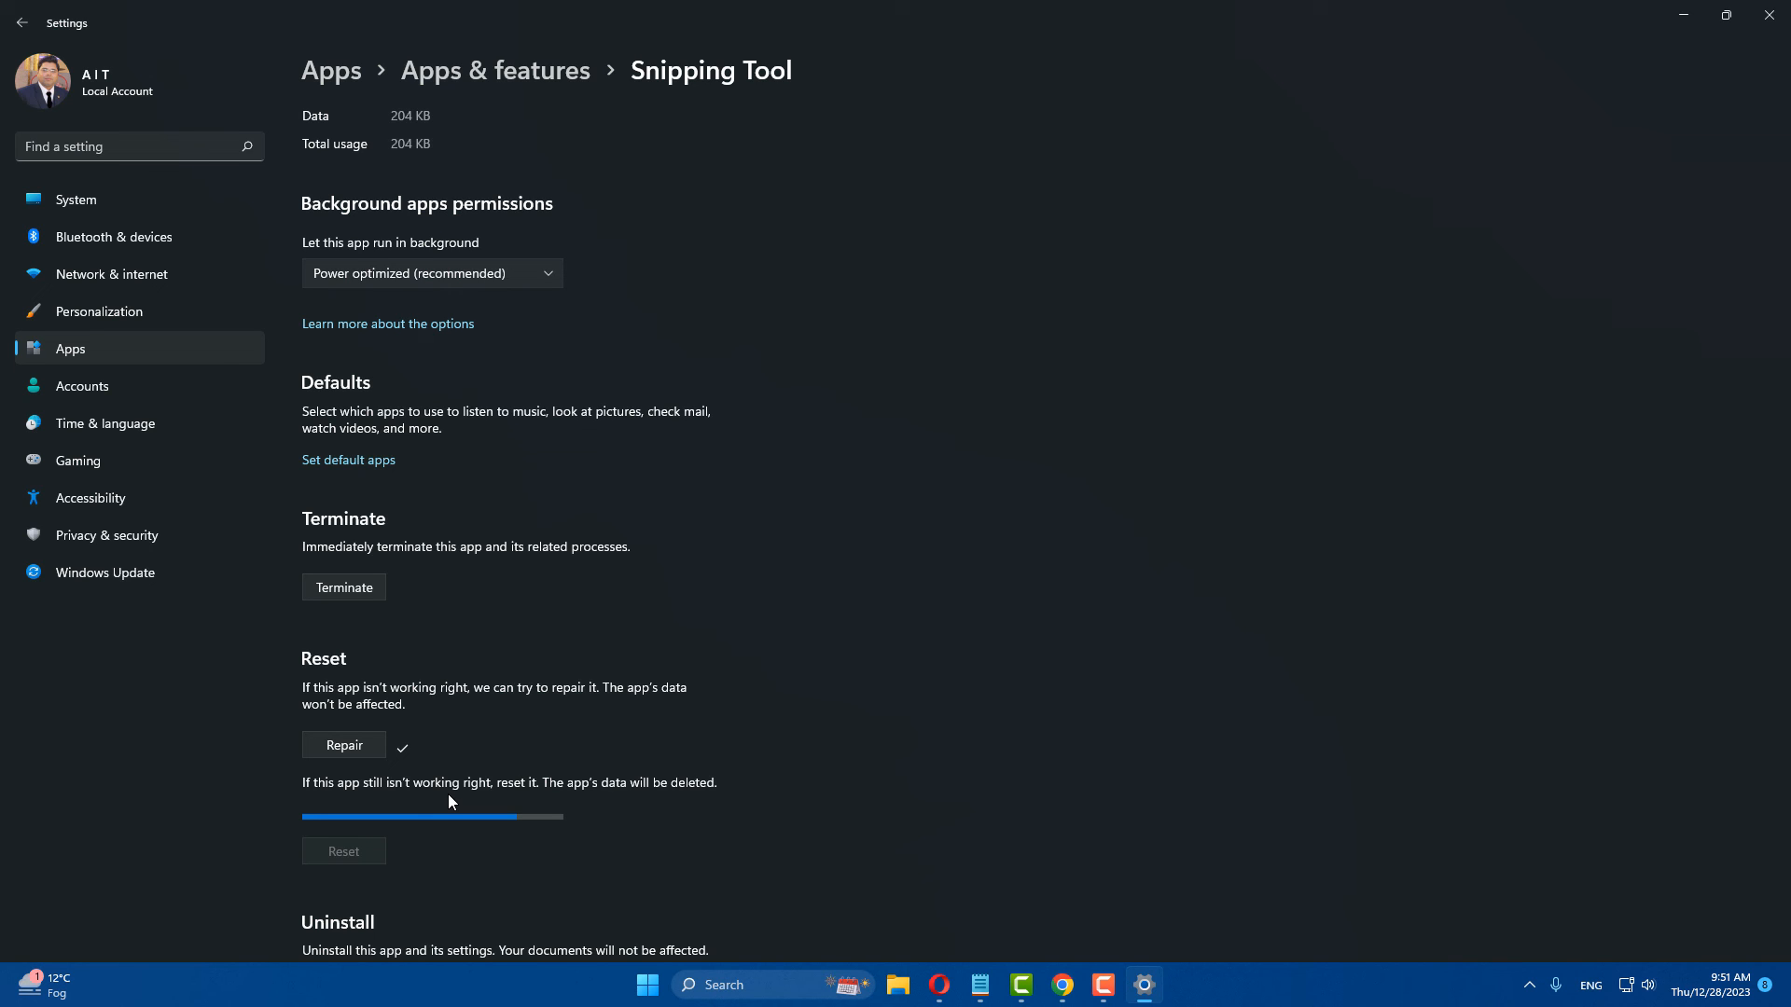
click(342, 850)
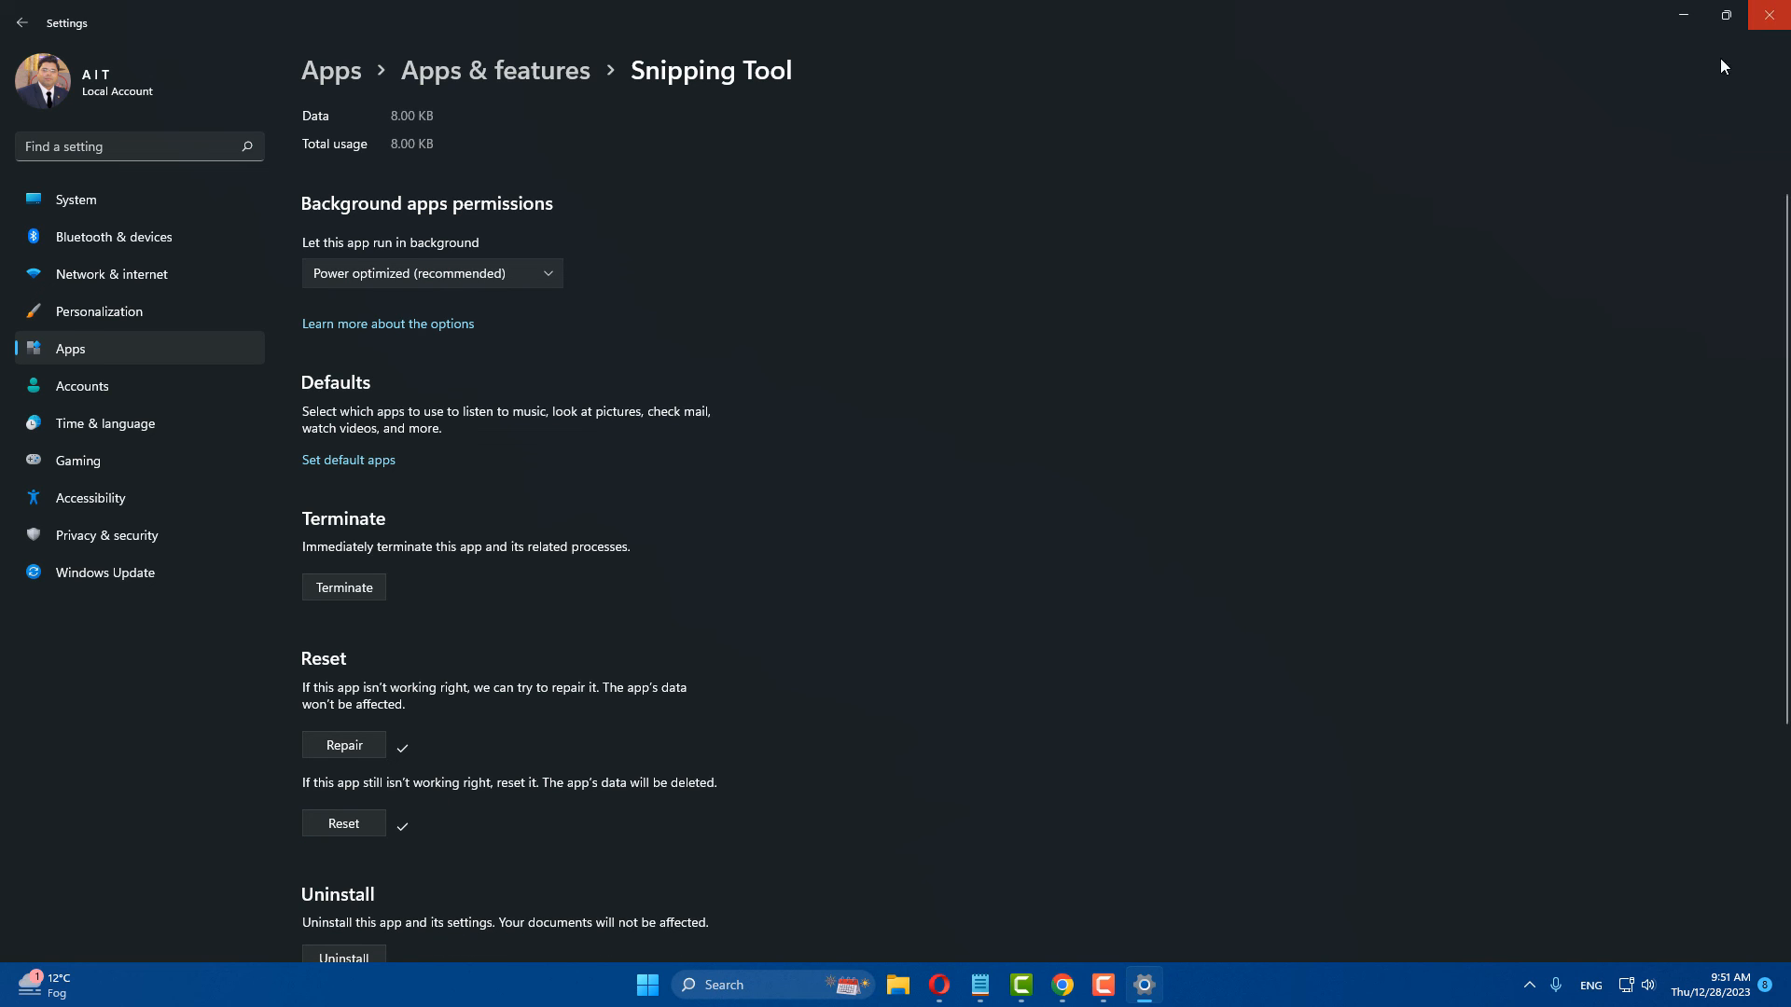
click(667, 985)
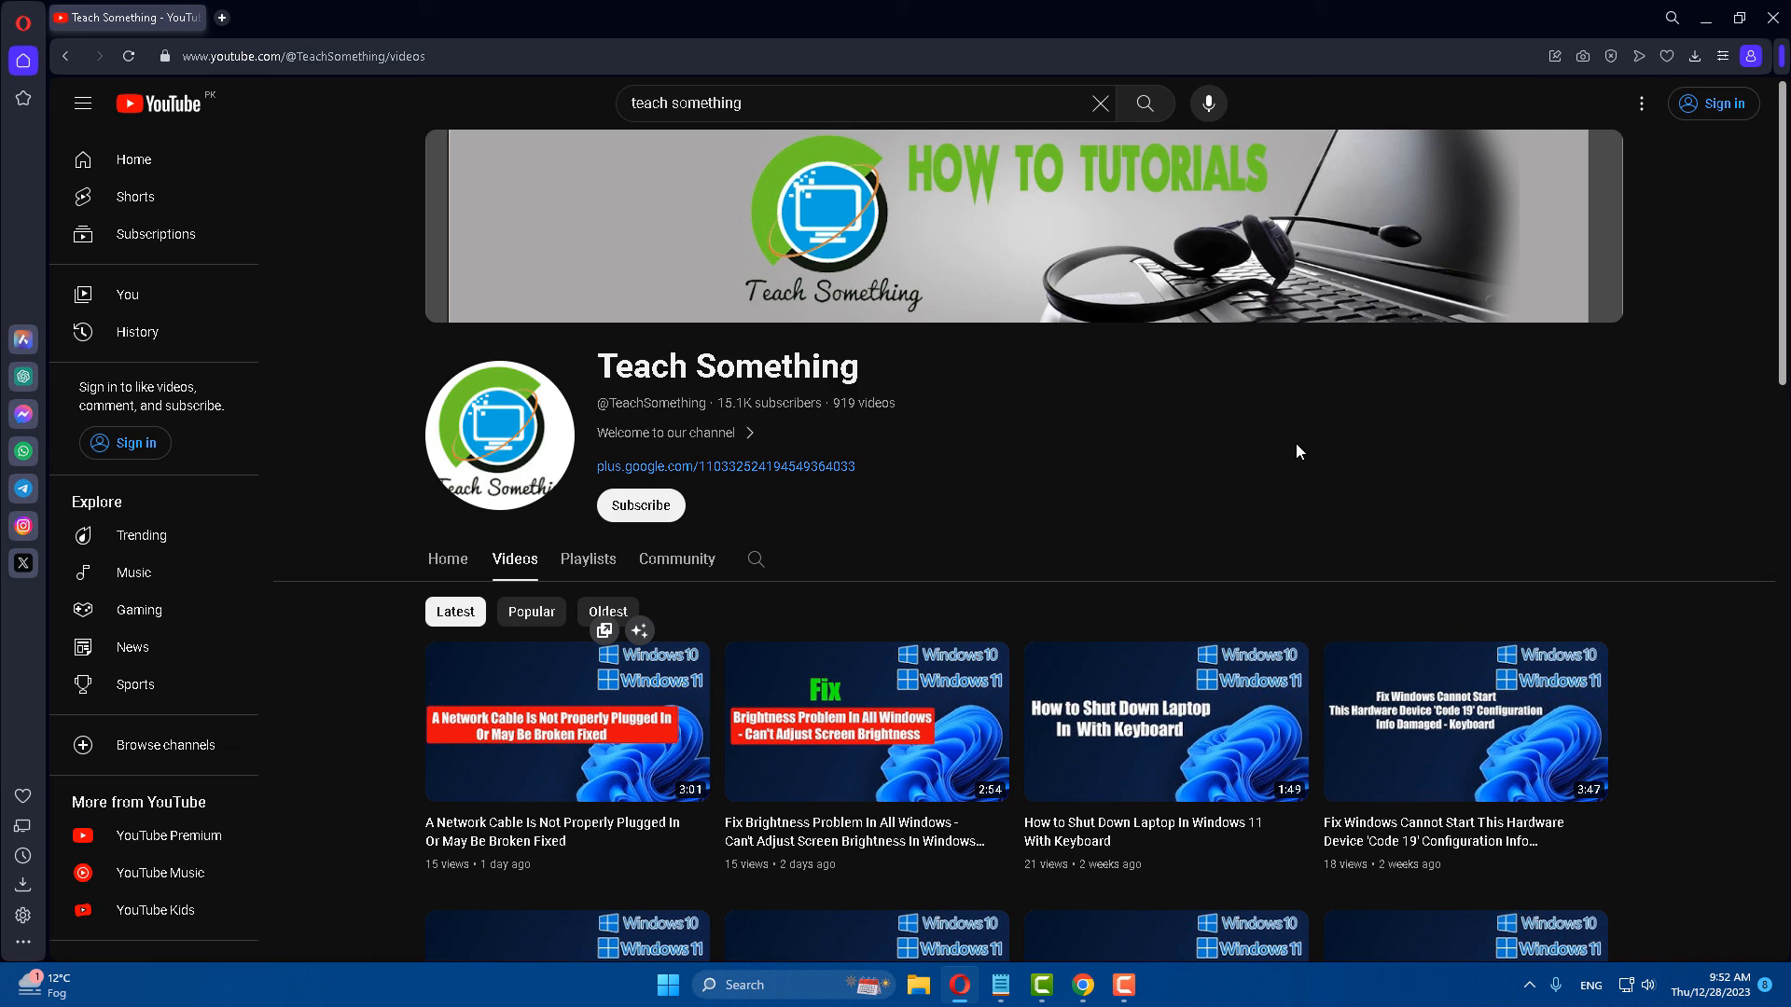
mouse_move(640, 505)
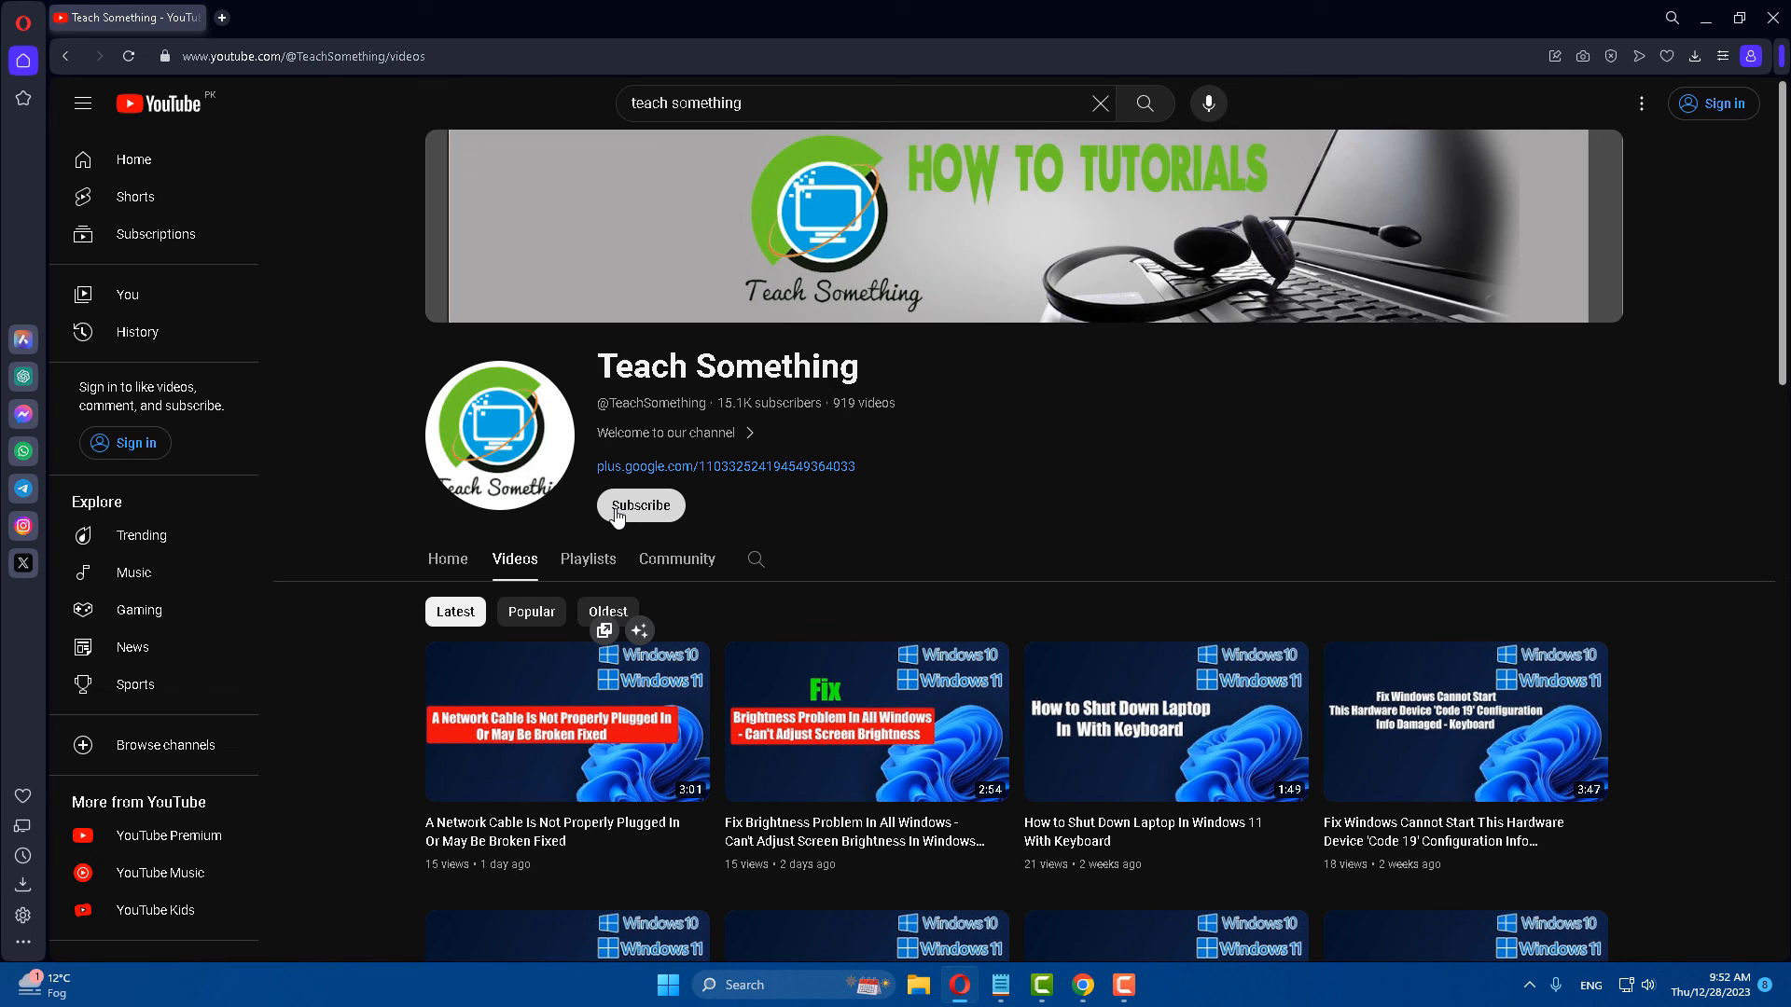